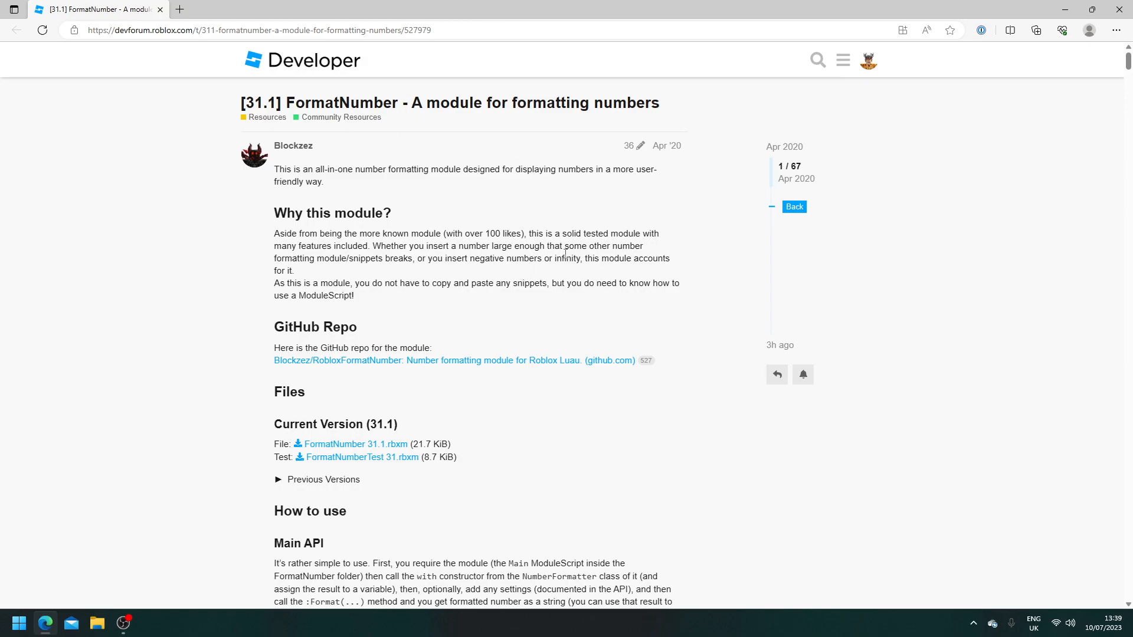
Read down through the FormatNumber DevForum post to the Current Version section
scroll(down, 3)
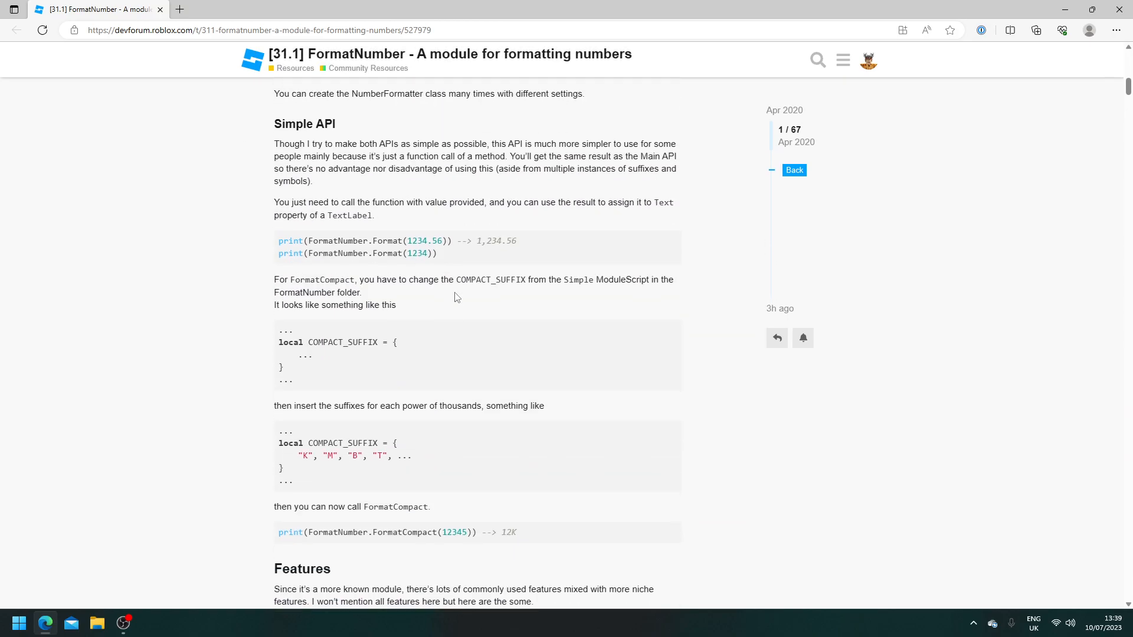
scroll(down, 3)
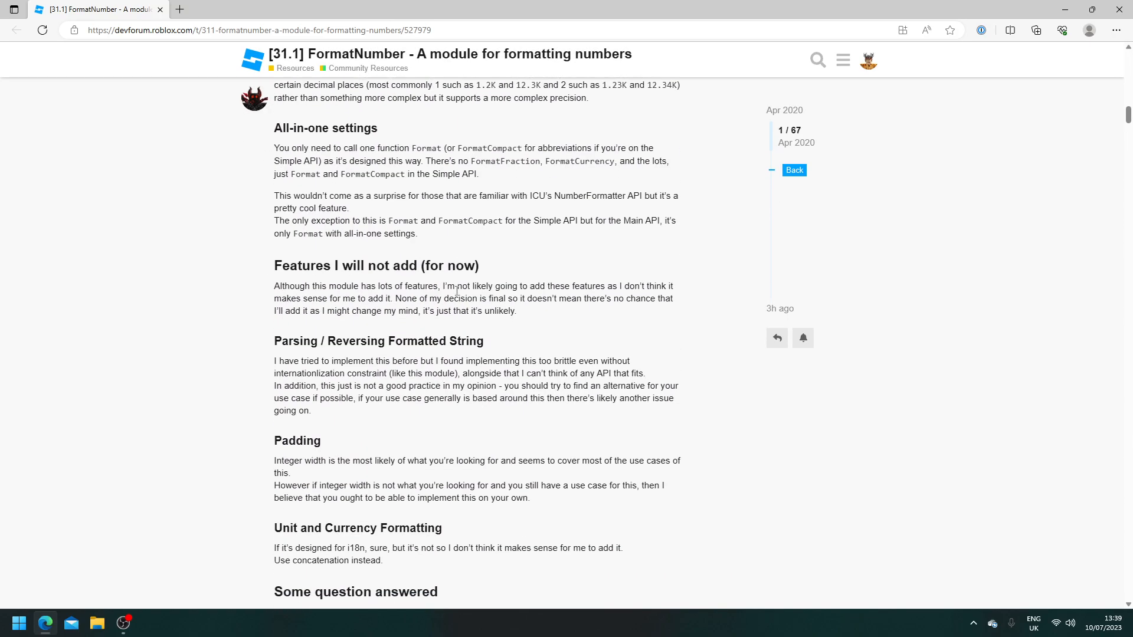
scroll(down, 3)
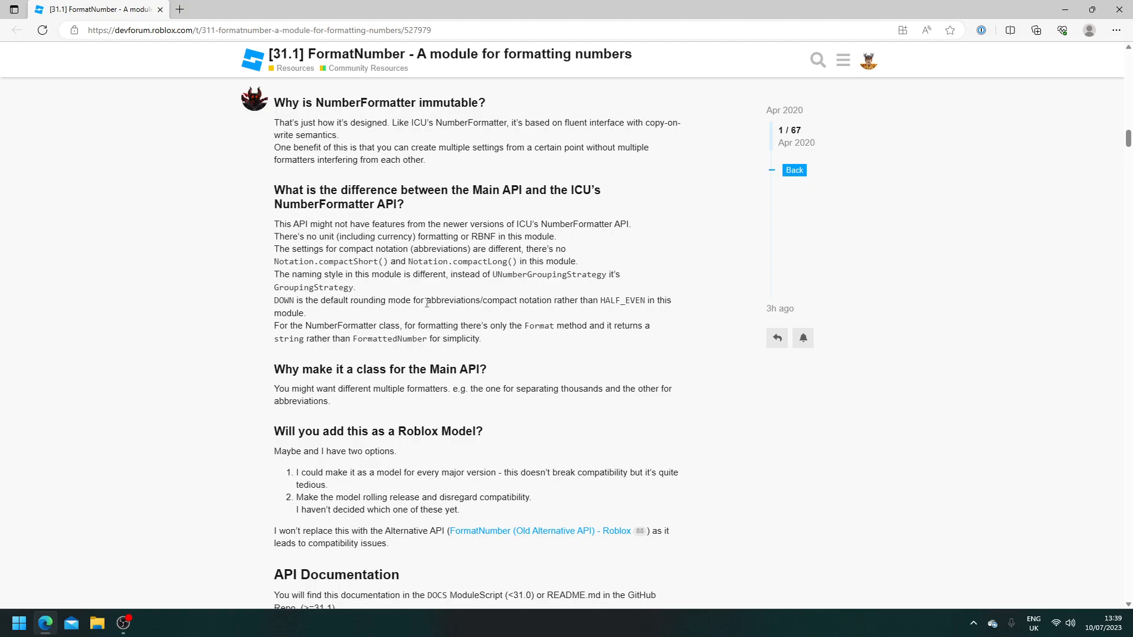
scroll(down, 3)
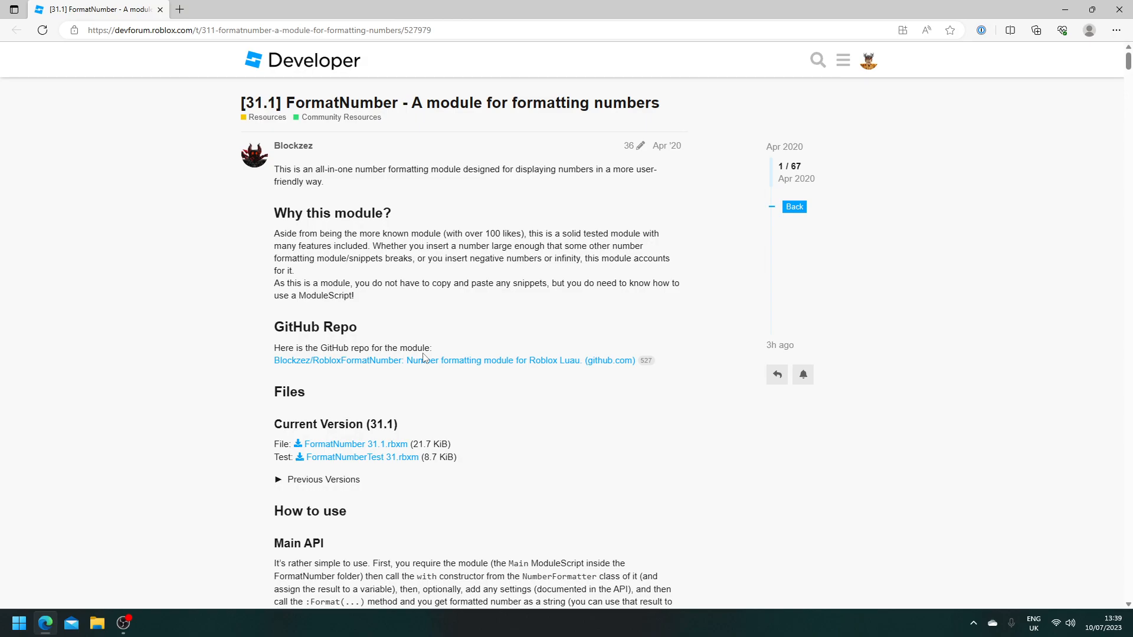
mouse_move(362, 371)
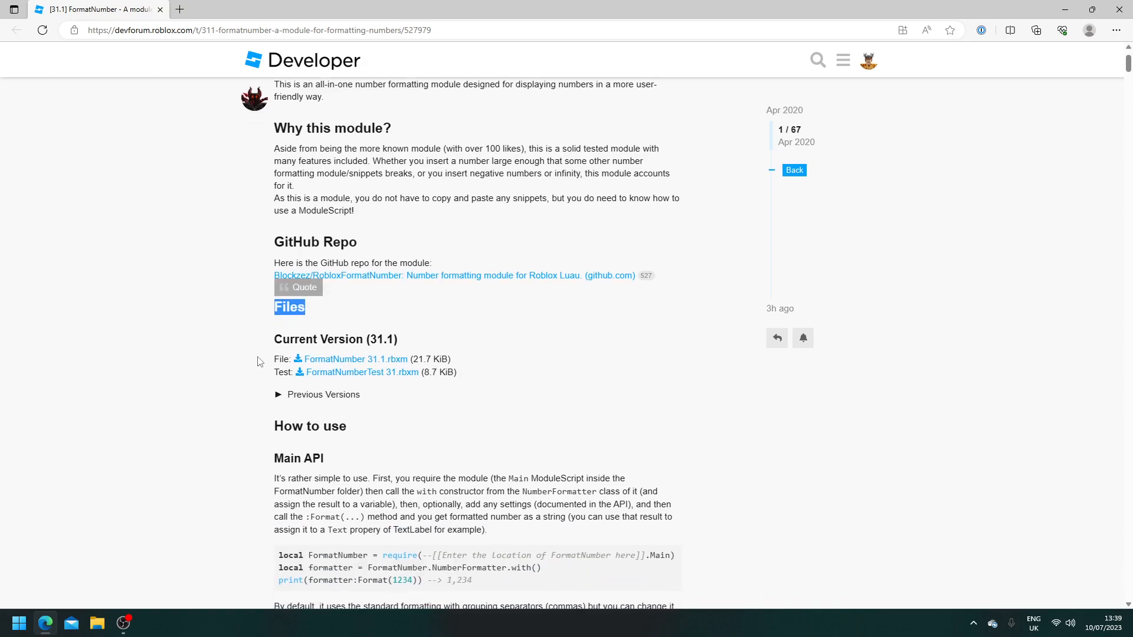
Download the FormatNumber 31.1.rbxm module file from the post
click(355, 359)
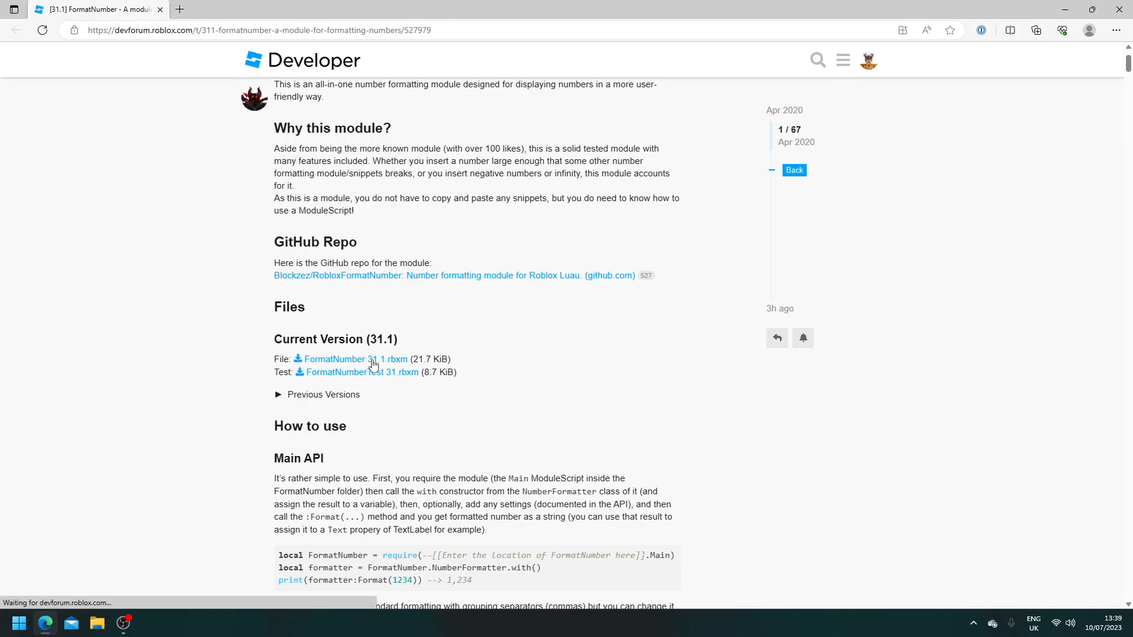
click(1036, 29)
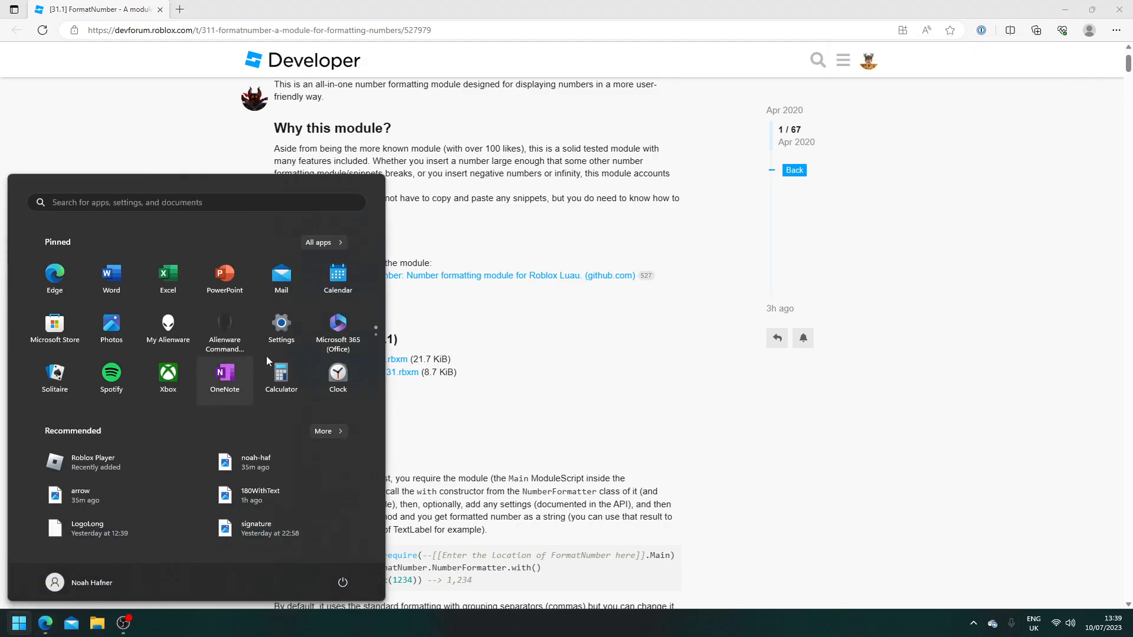
Launch Roblox Studio from the Start menu search for 'studi'
text(studi)
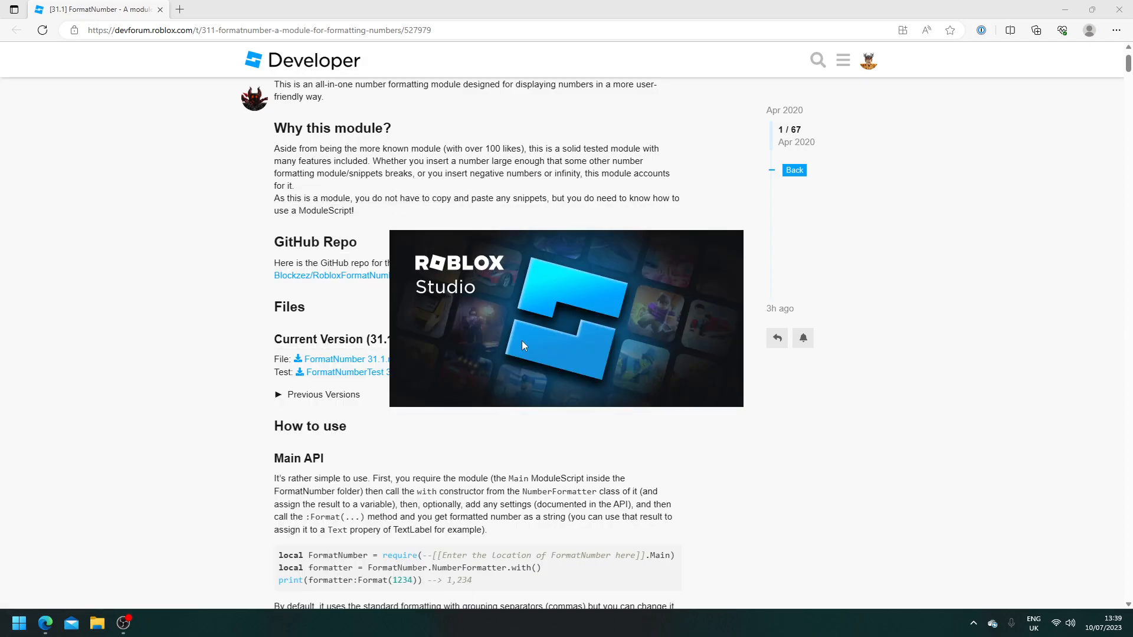
click(148, 622)
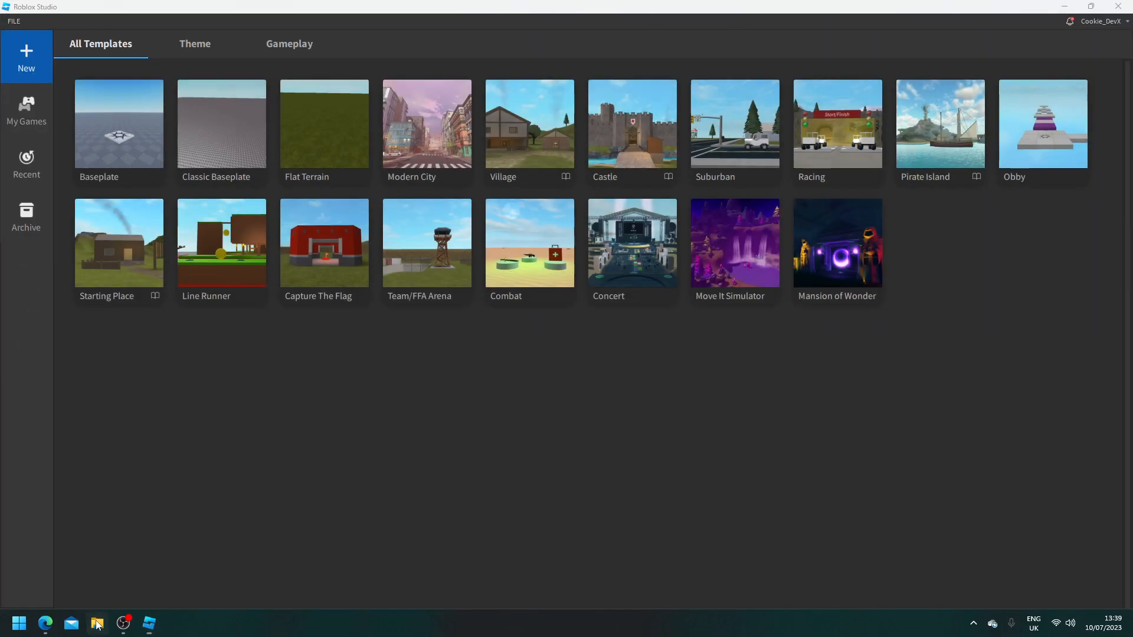
Open the downloaded FormatNumber 31.1.rbxm from the Downloads folder in File Explorer
click(96, 623)
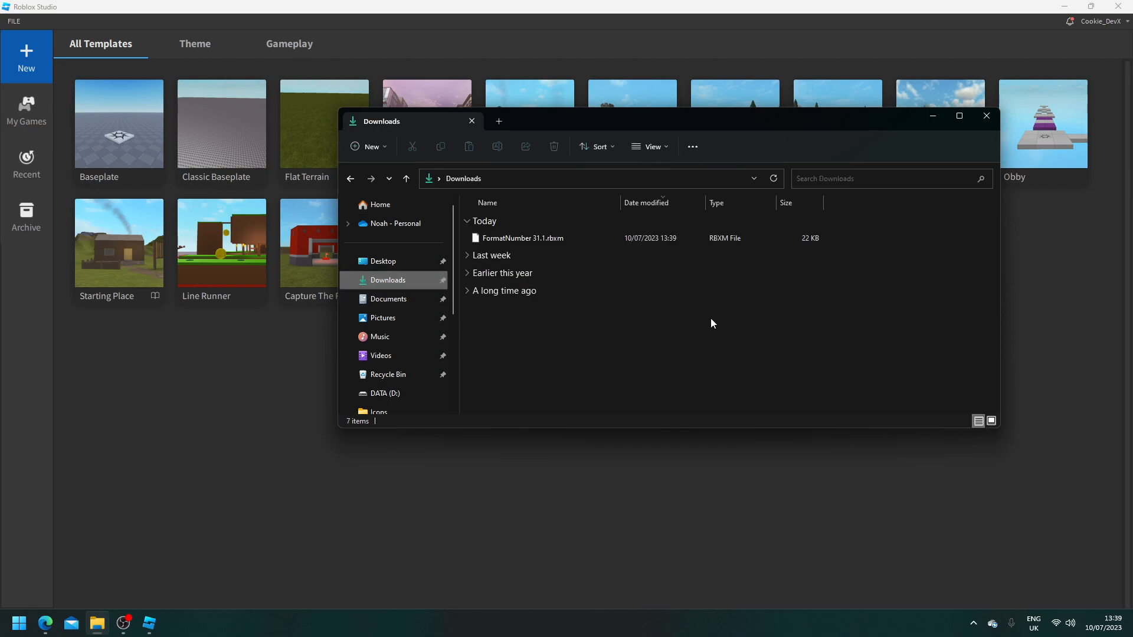
click(522, 238)
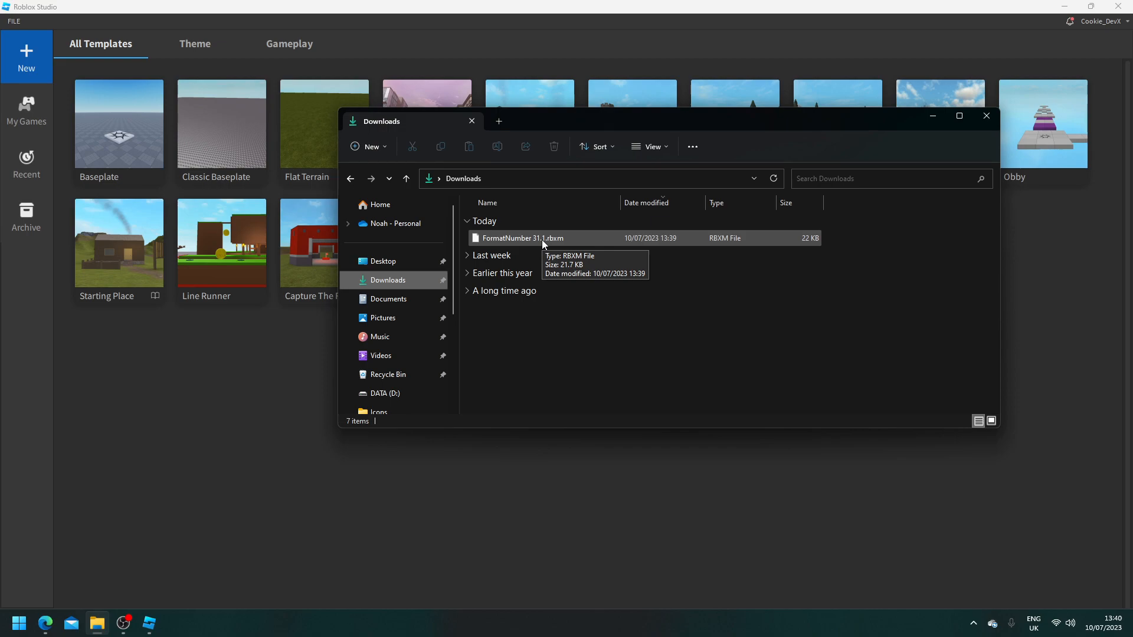
double_click(519, 238)
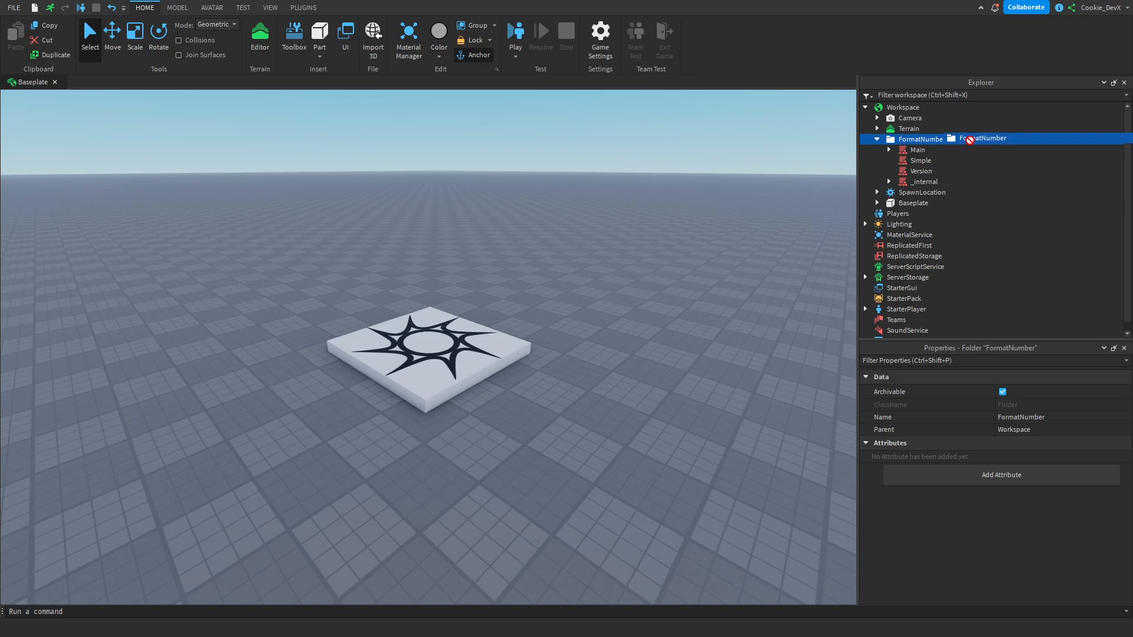
Move the FormatNumber folder from Workspace into ReplicatedStorage
drag(919, 138, 913, 203)
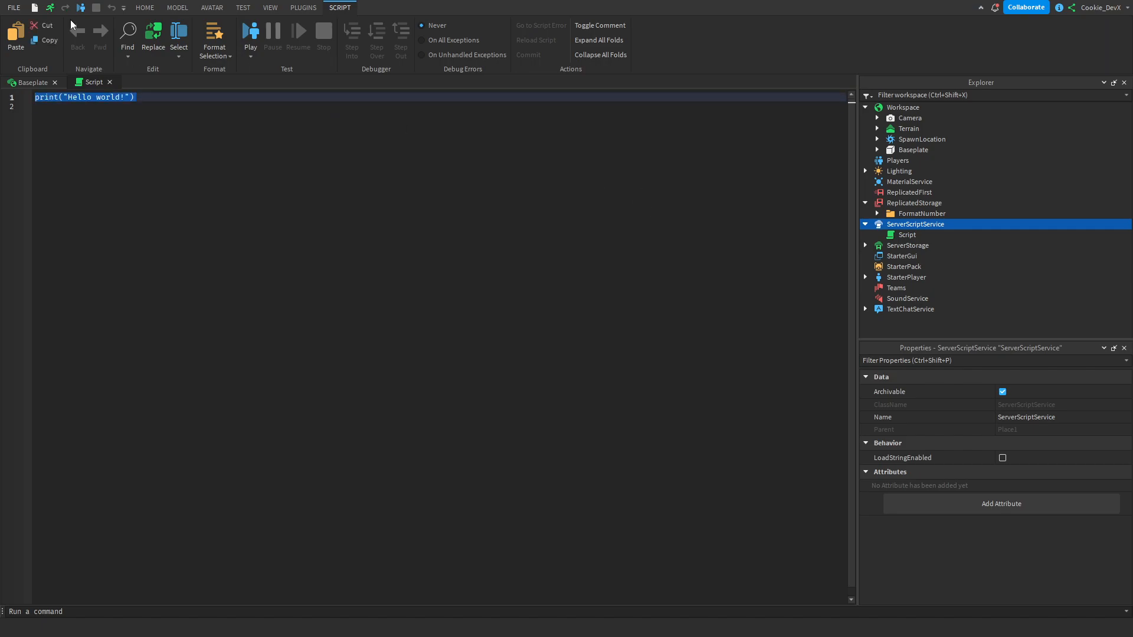
mouse_move(790, 183)
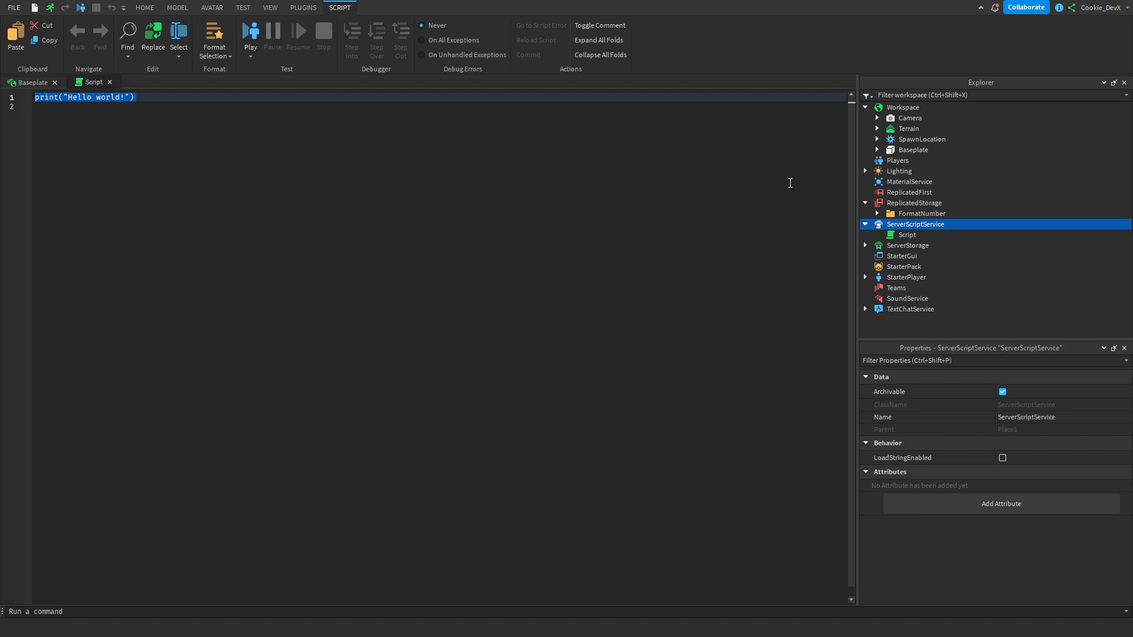
Add local ReplicatedStorage = game:GetService("ReplicatedStorage") to the script
text(local ReplicatedStorage = game:GetService)
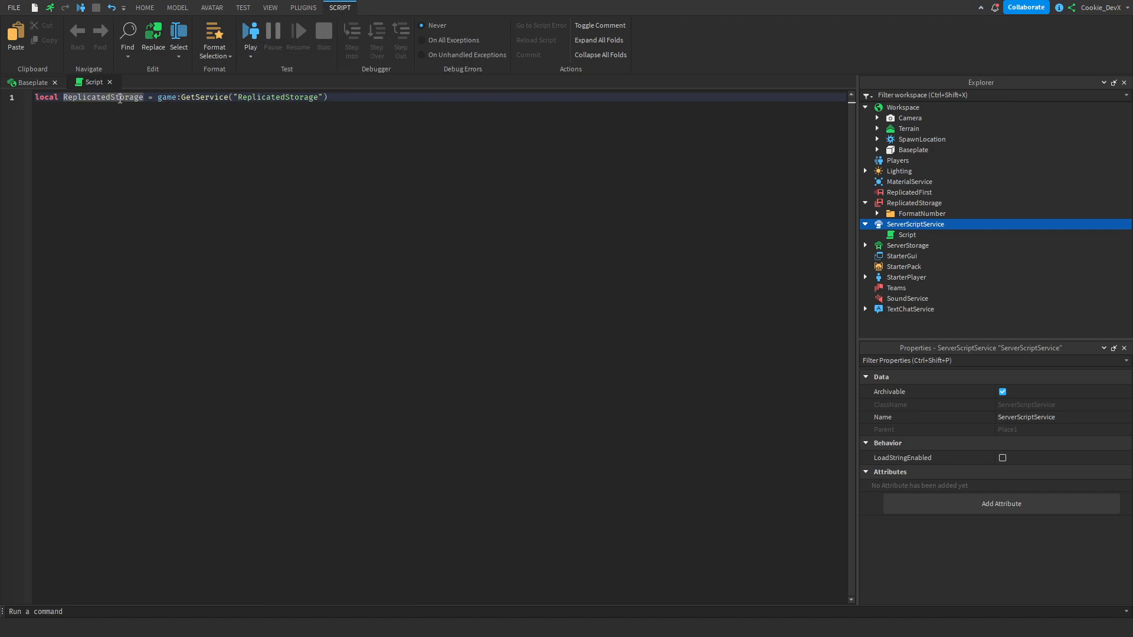
double_click(205, 97)
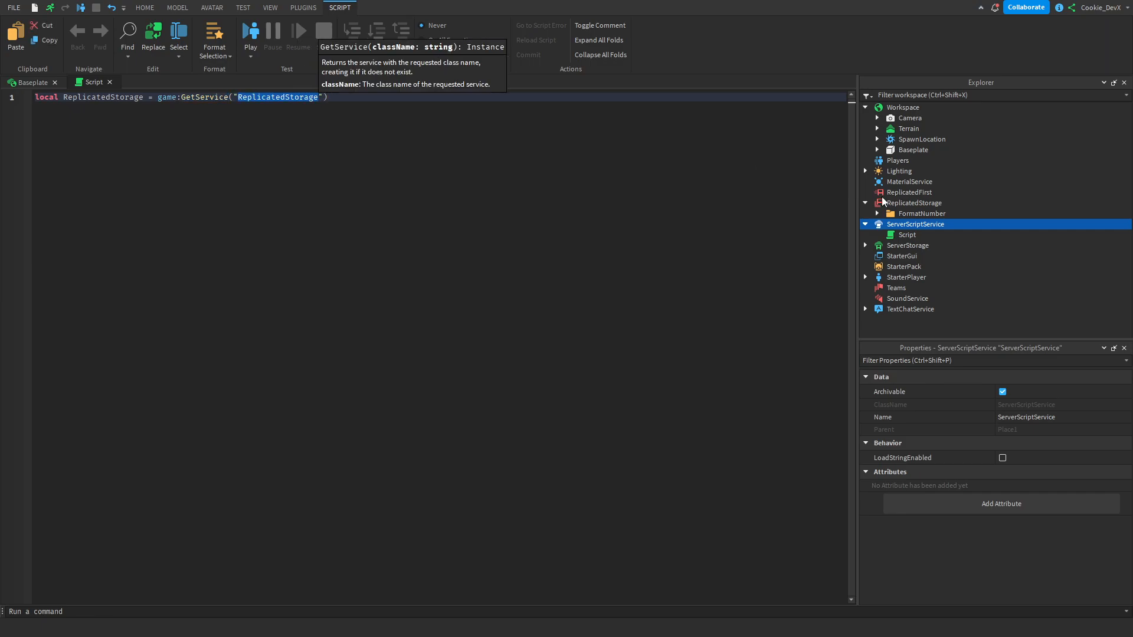
click(914, 203)
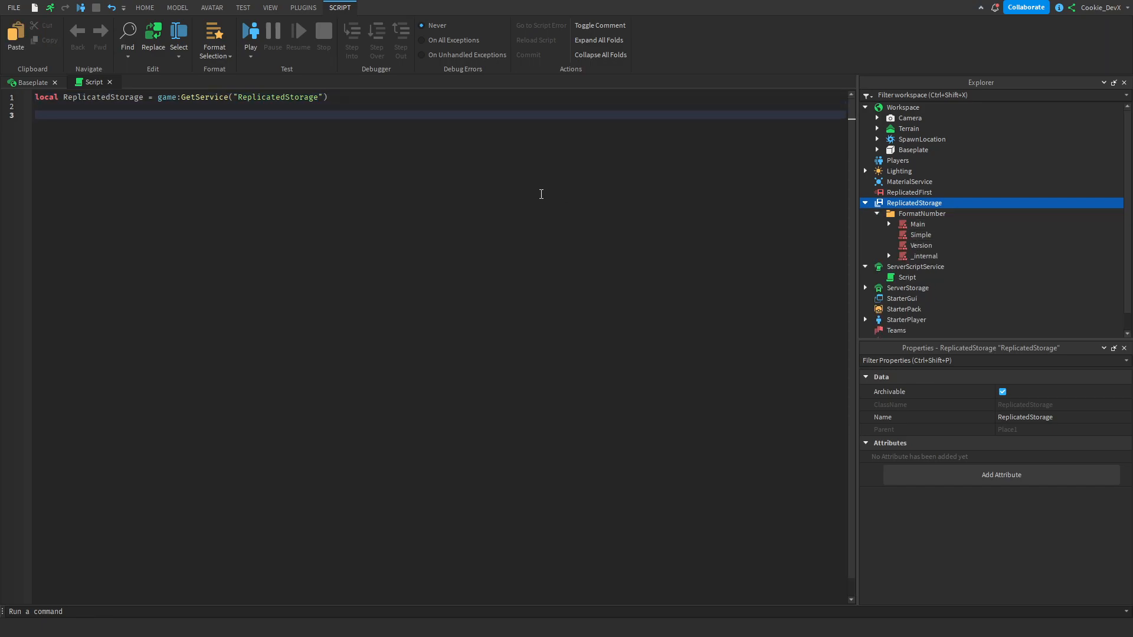
Add local FormatNumber = require(ReplicatedStorage:WaitForChild("FormatNumber").Main)
text(local FormatNumber =)
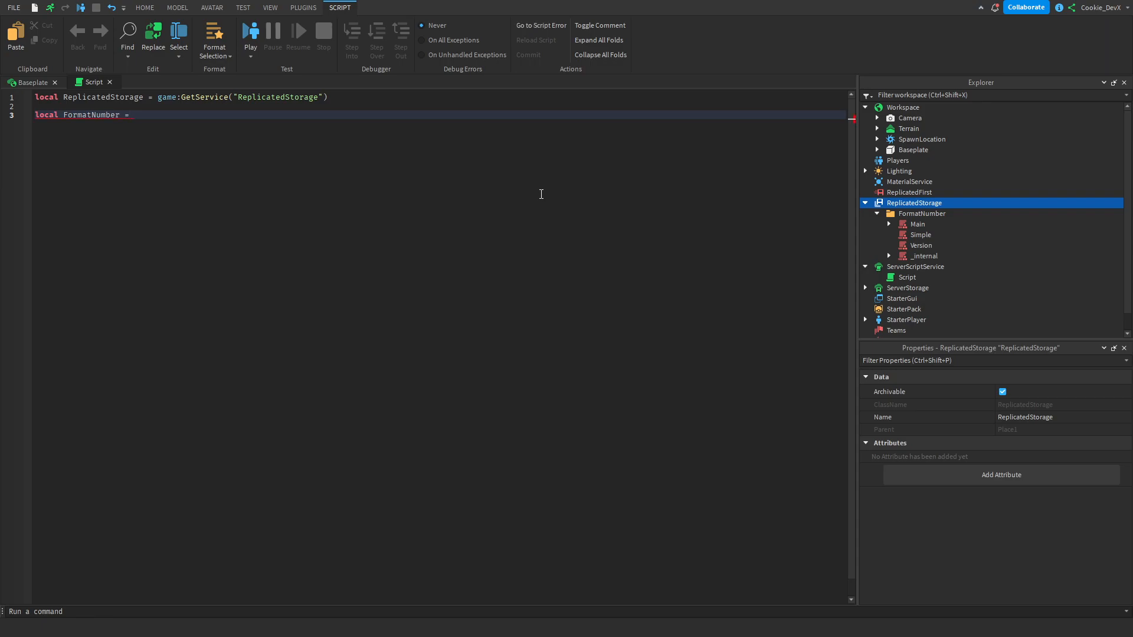
text(rq)
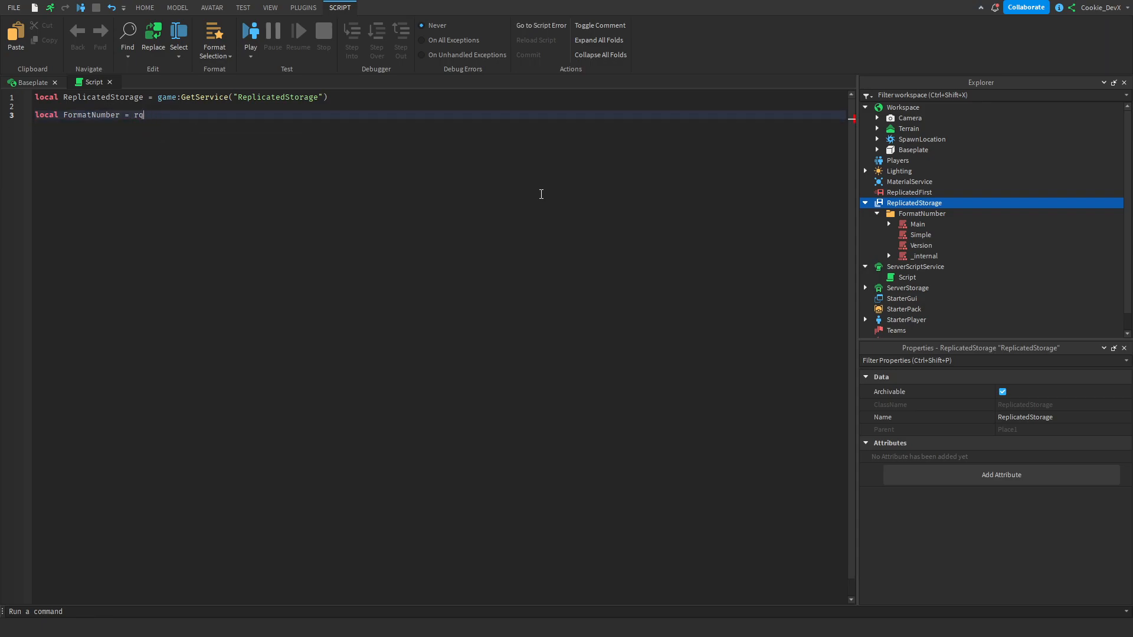
text(require()
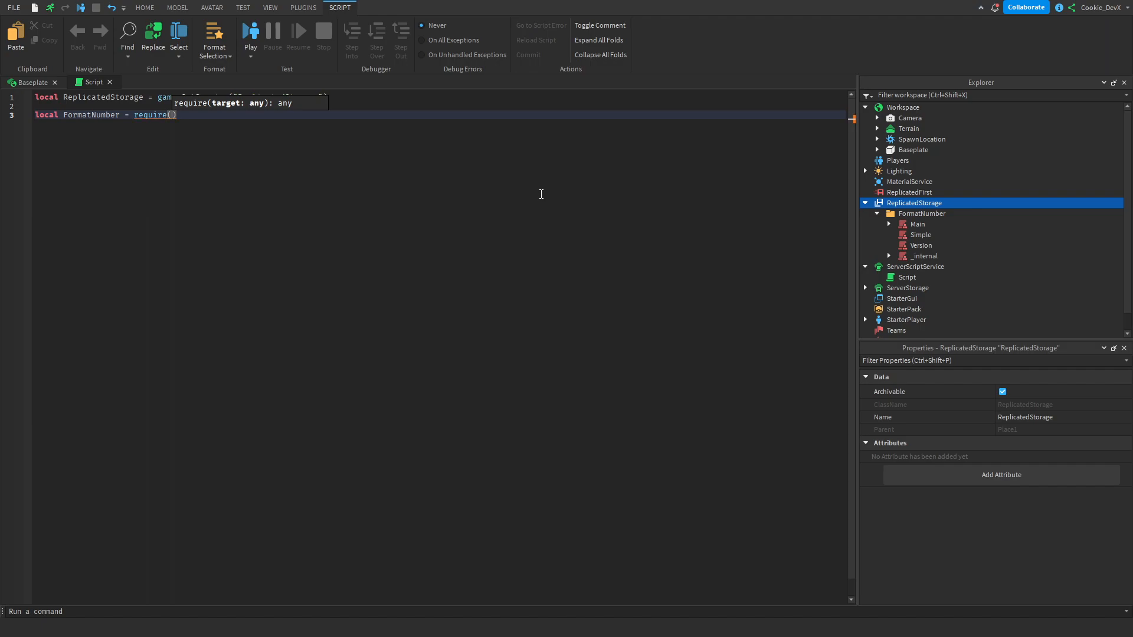
text(re)
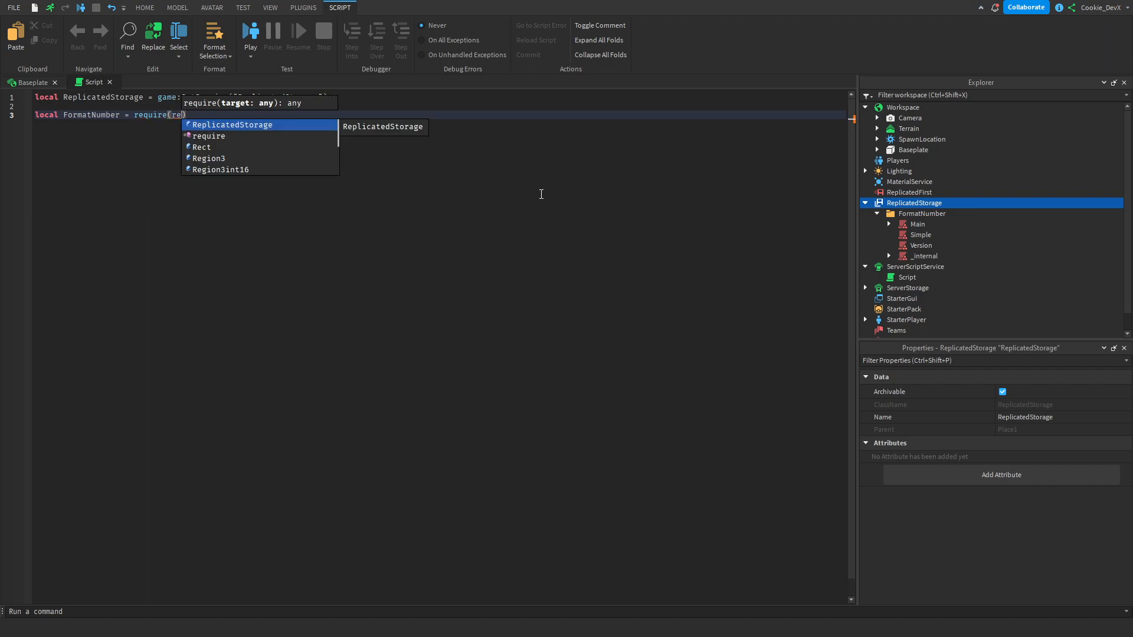
text(:wai)
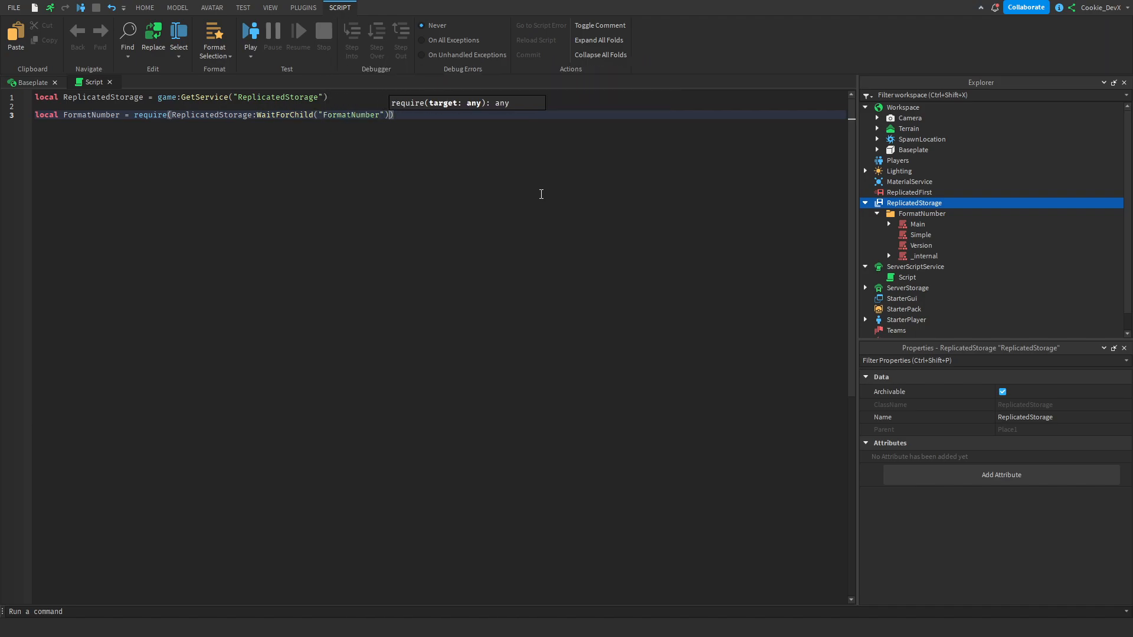
text(.Mi)
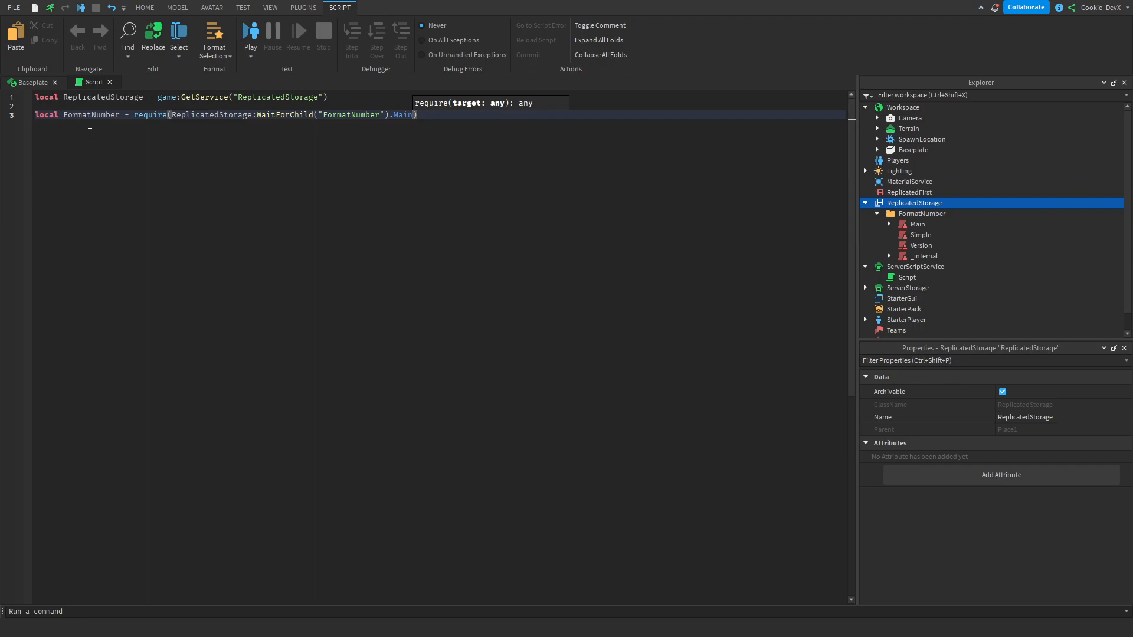
click(916, 224)
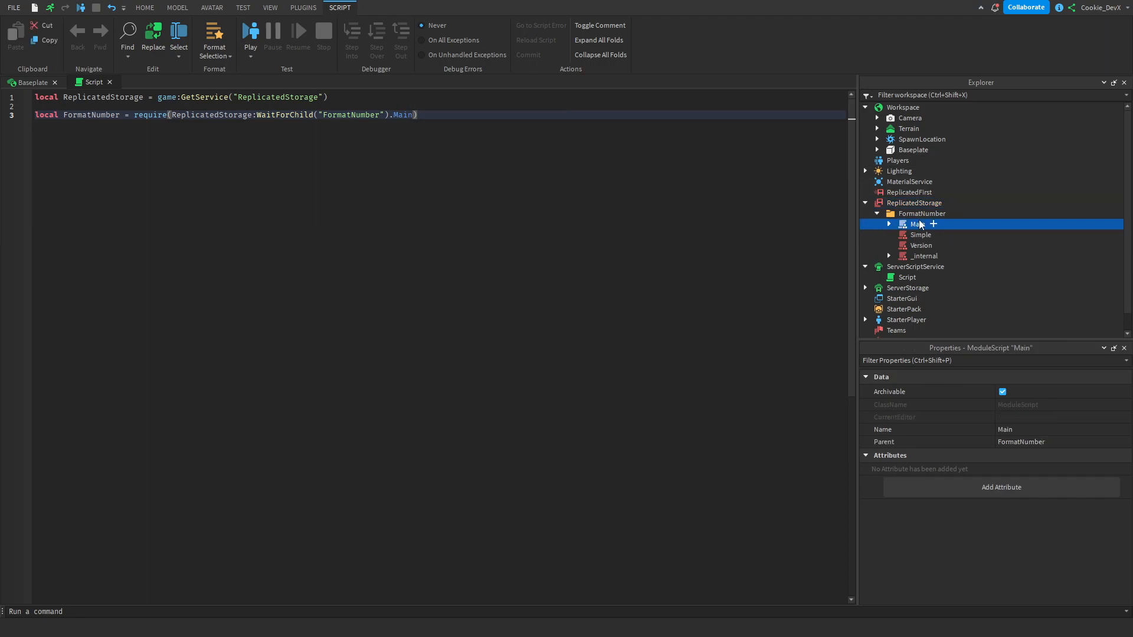
double_click(91, 115)
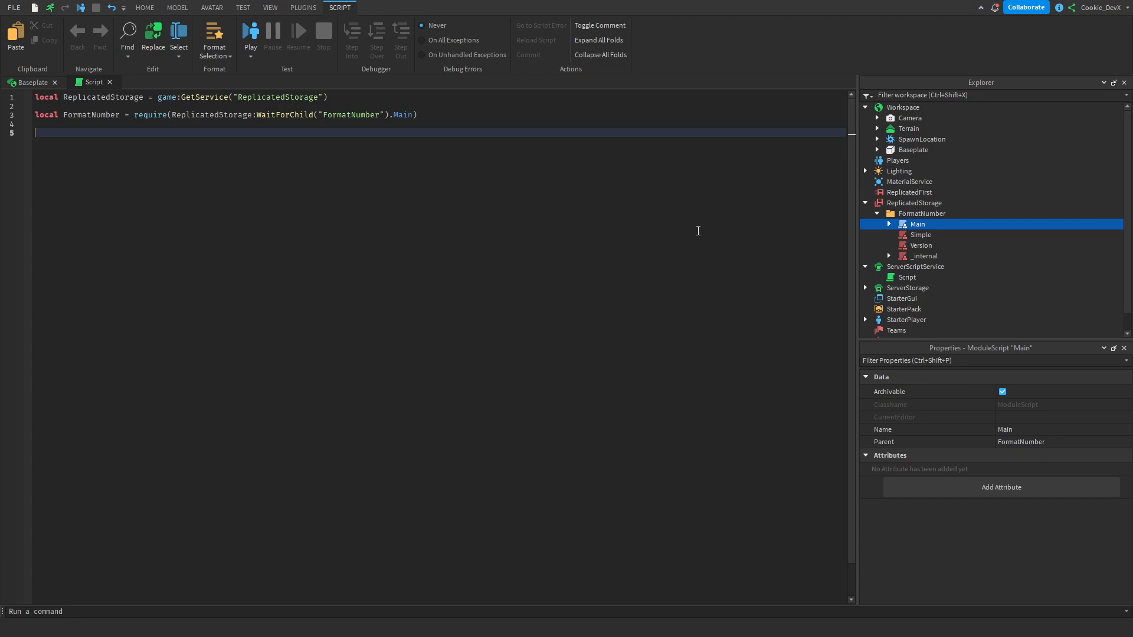
Note example numbers 1500, 1.5K, 1,000,000, 1M in a --[[ ]] block comment as scratch
text(1500)
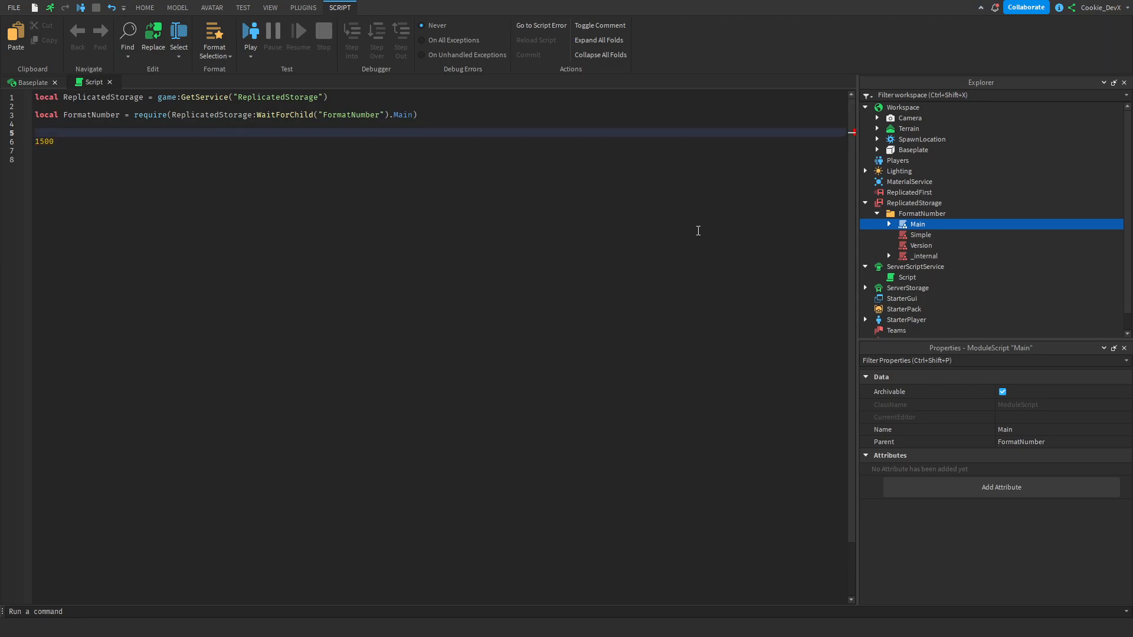
text(--[[]])
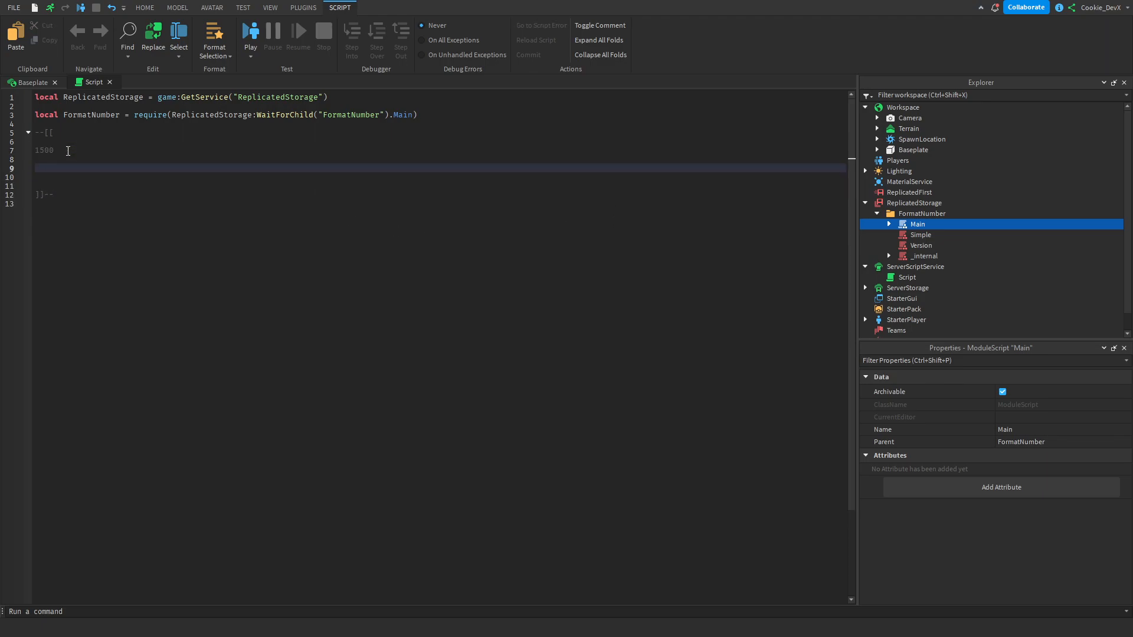
text(1.5K)
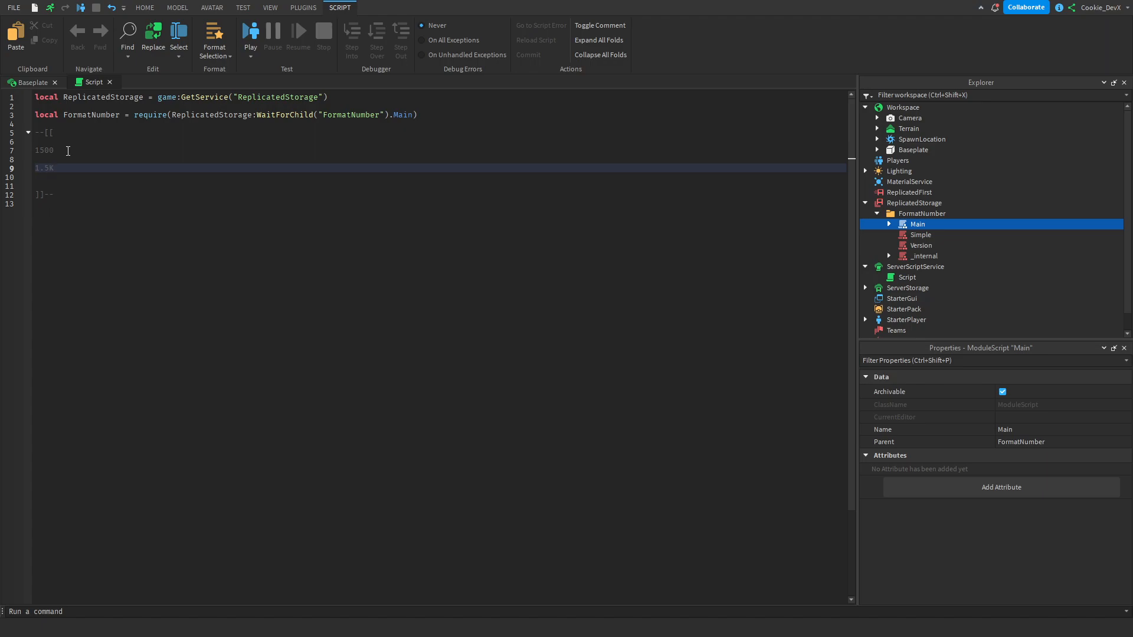
text(1,000,000)
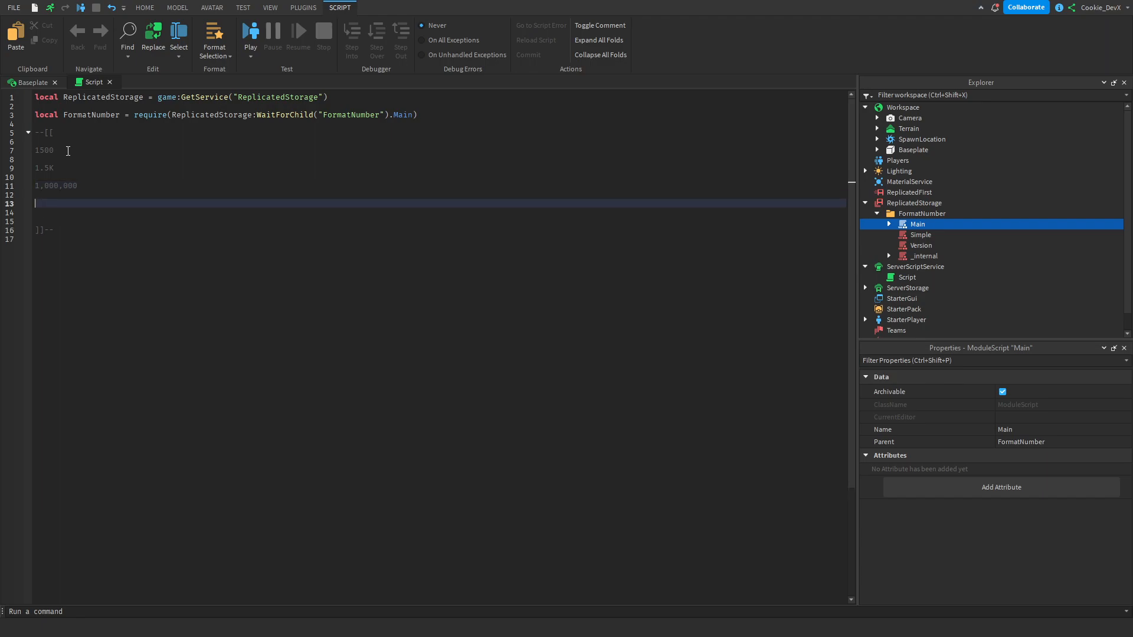
text(1M)
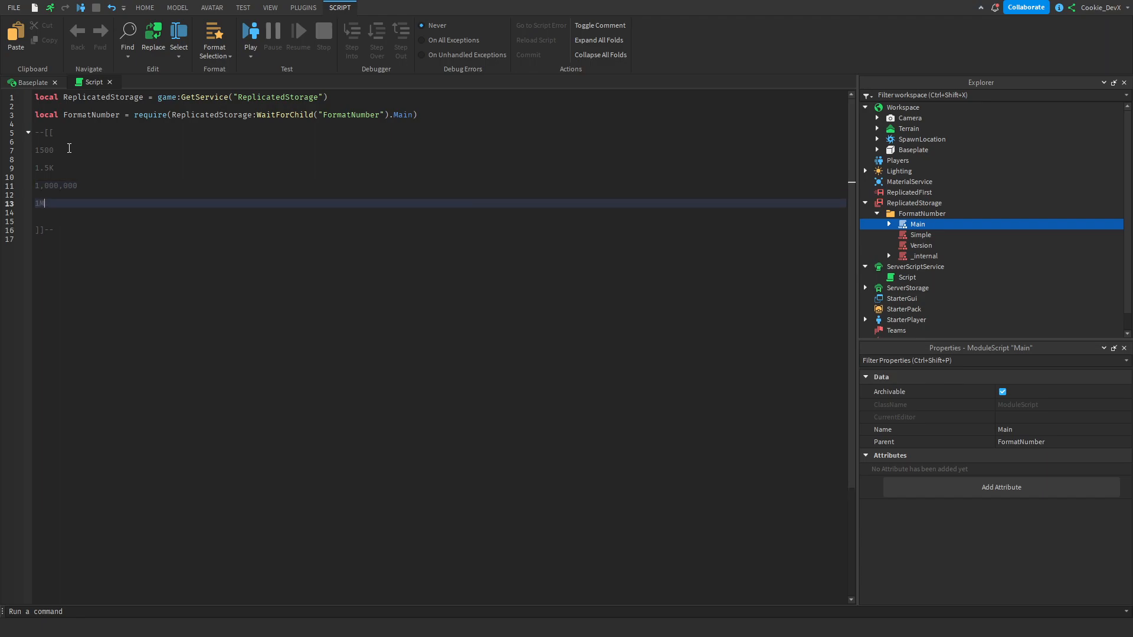
mouse_move(95, 206)
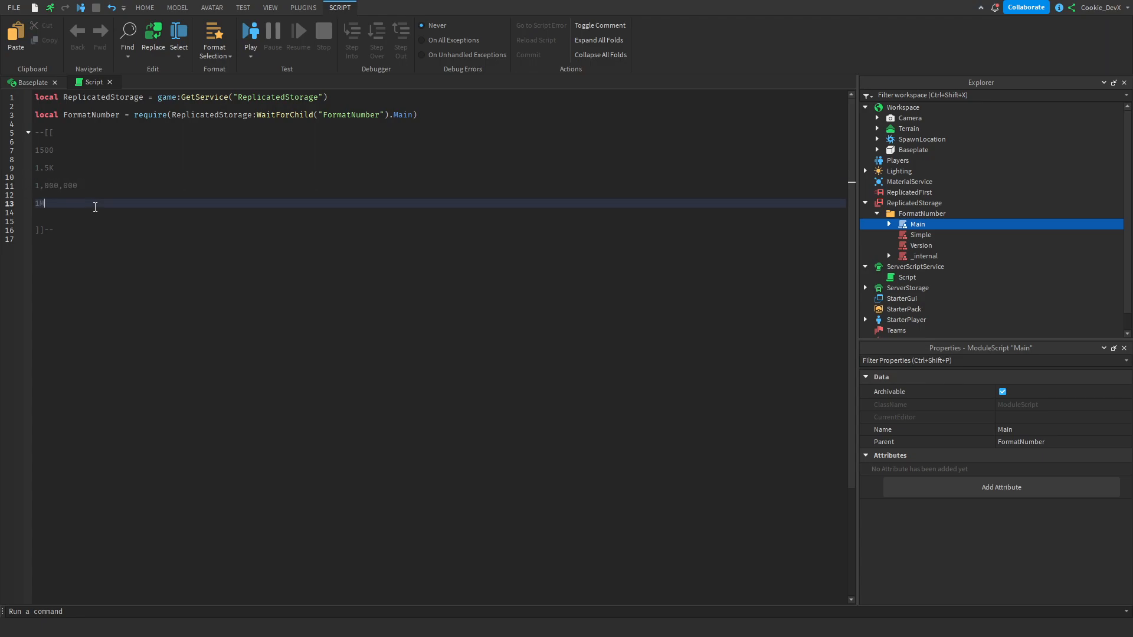
text(M)
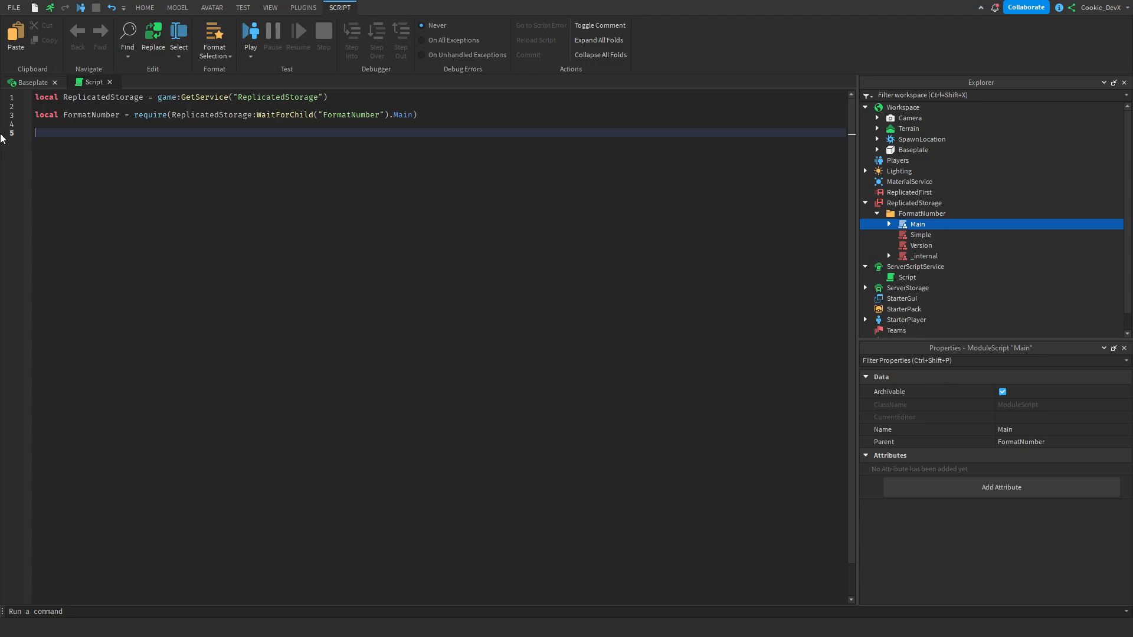
Define local Abbreviations = FormatNumber.Notation.compactWithSuffixThousands({"K", "M", "B", "T"})
text(local Ab)
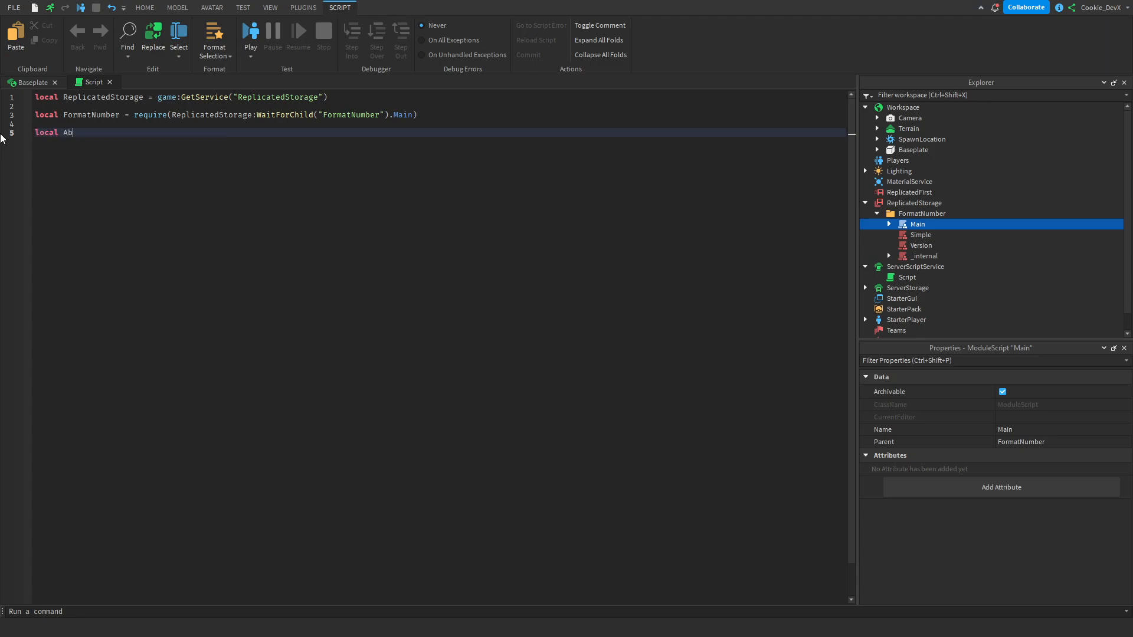
text(breviations =)
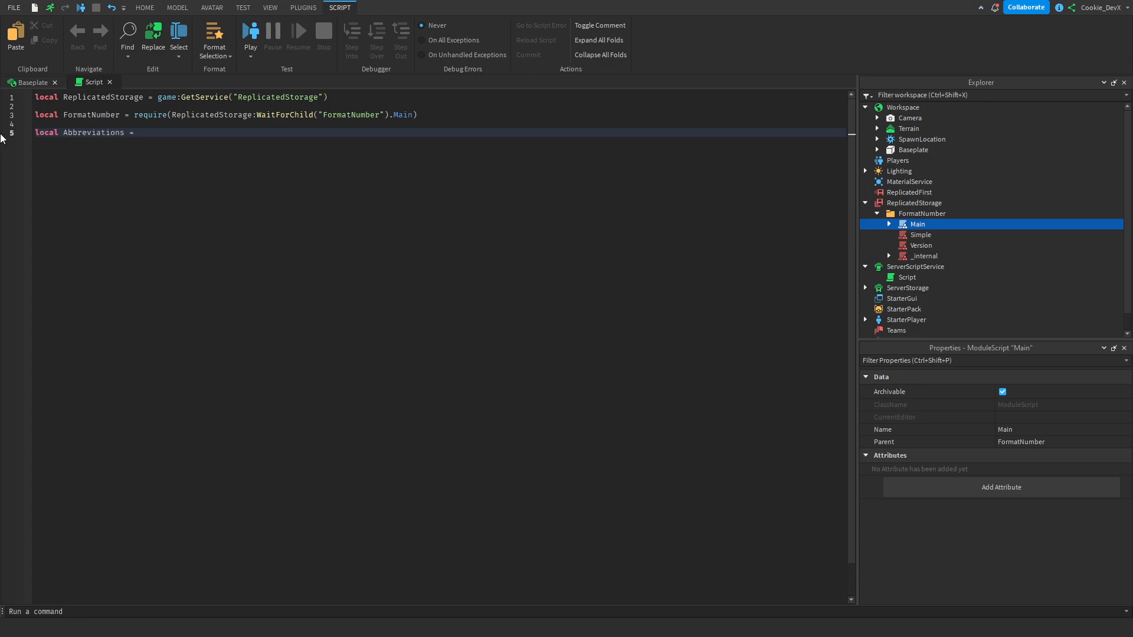
text(FormatNumber.N)
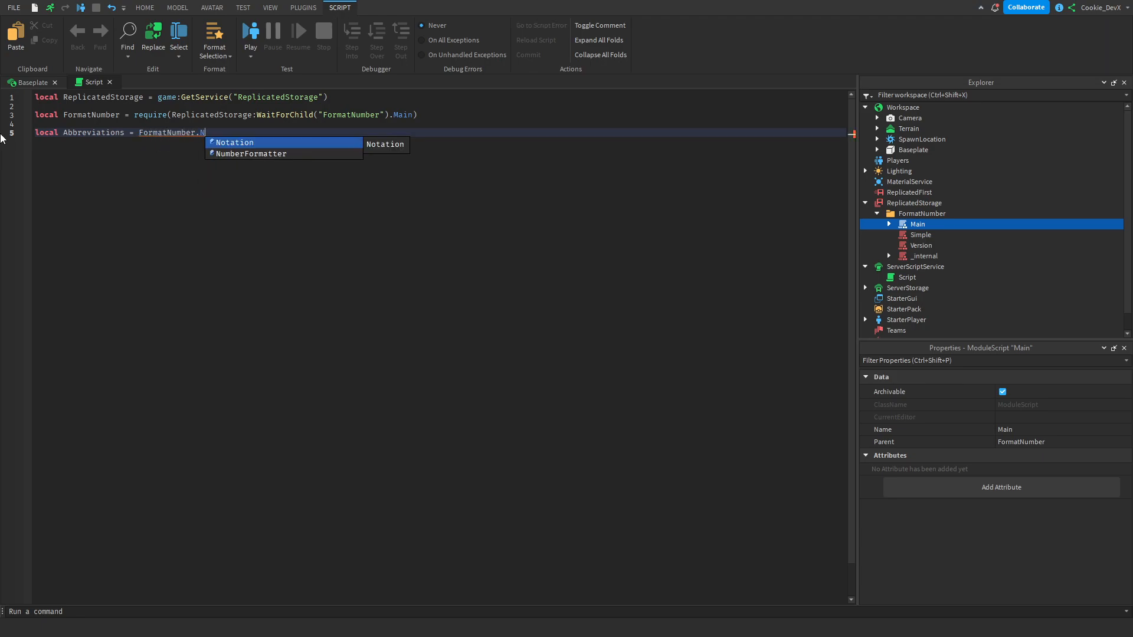
text(otation.compactWithSuffixThousands()
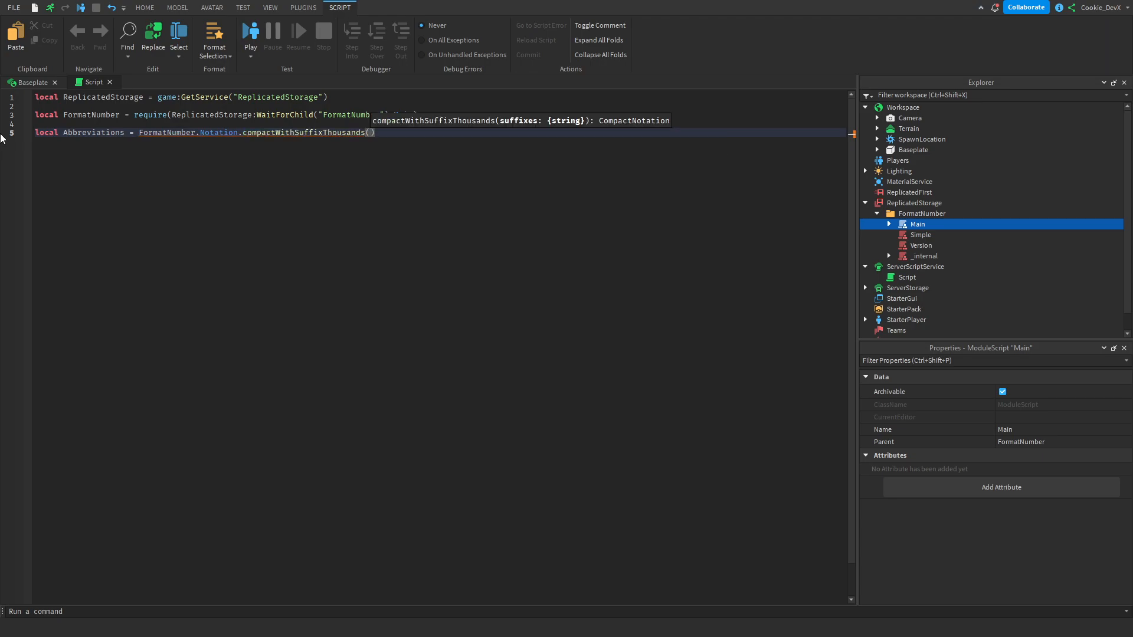
text({)
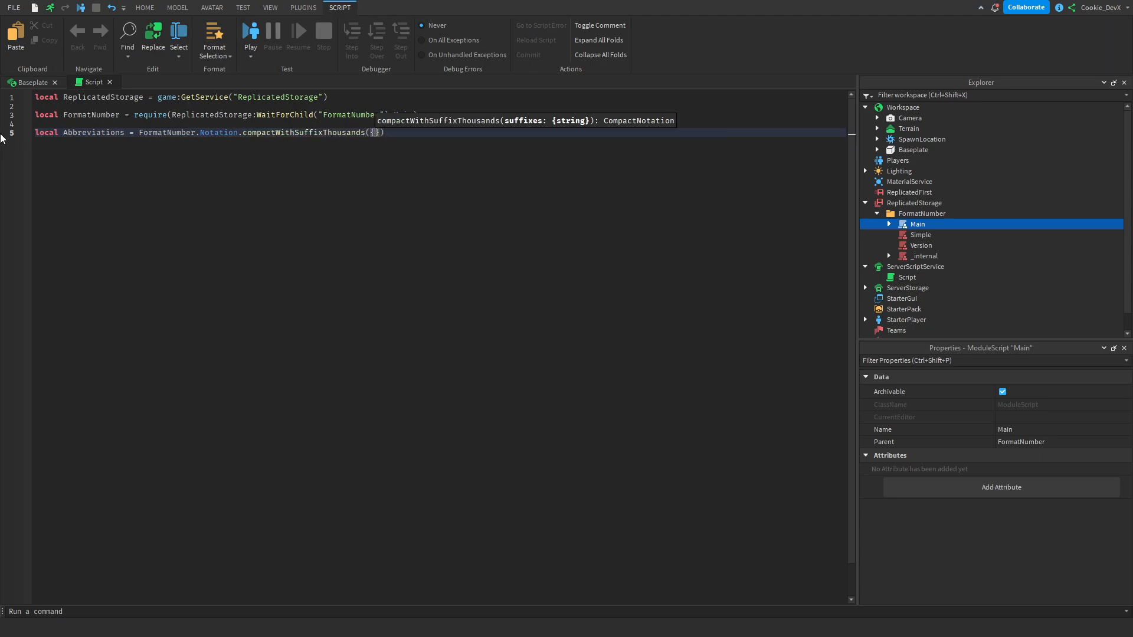
text("K", "M", ")
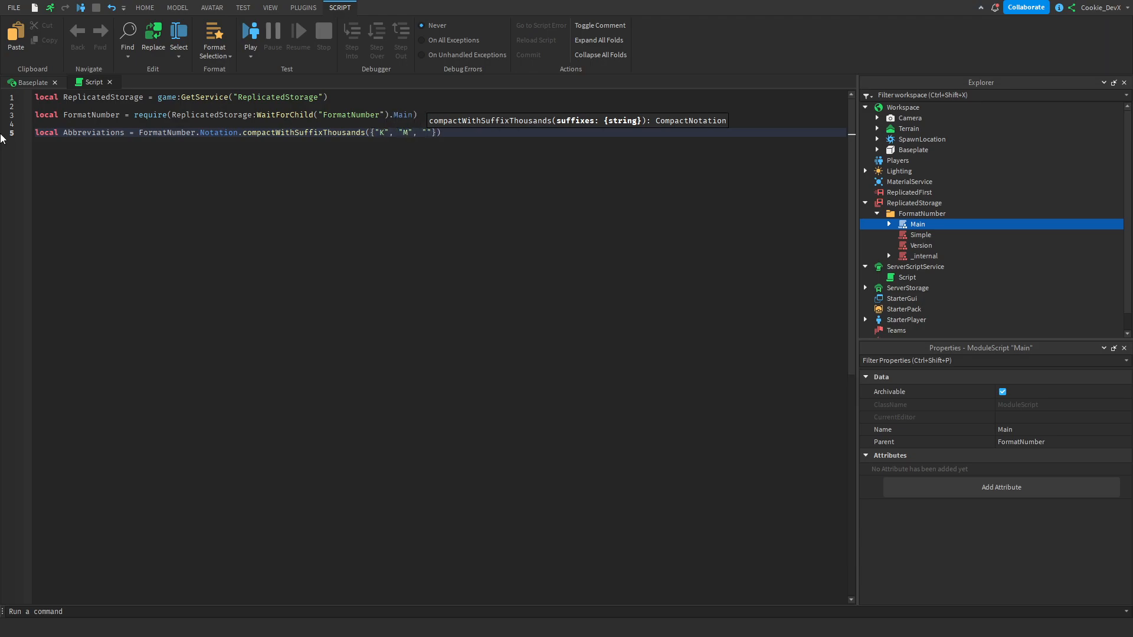
text("B", "T")
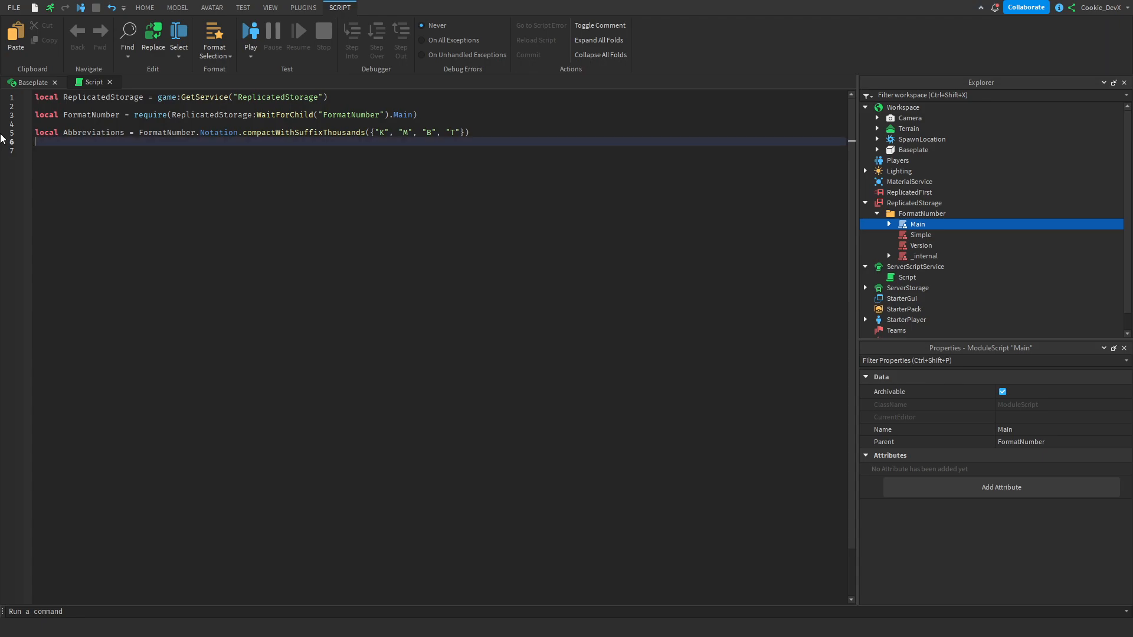
Start local Formatter = FormatNumber.NumberFormatter.with()
text(local)
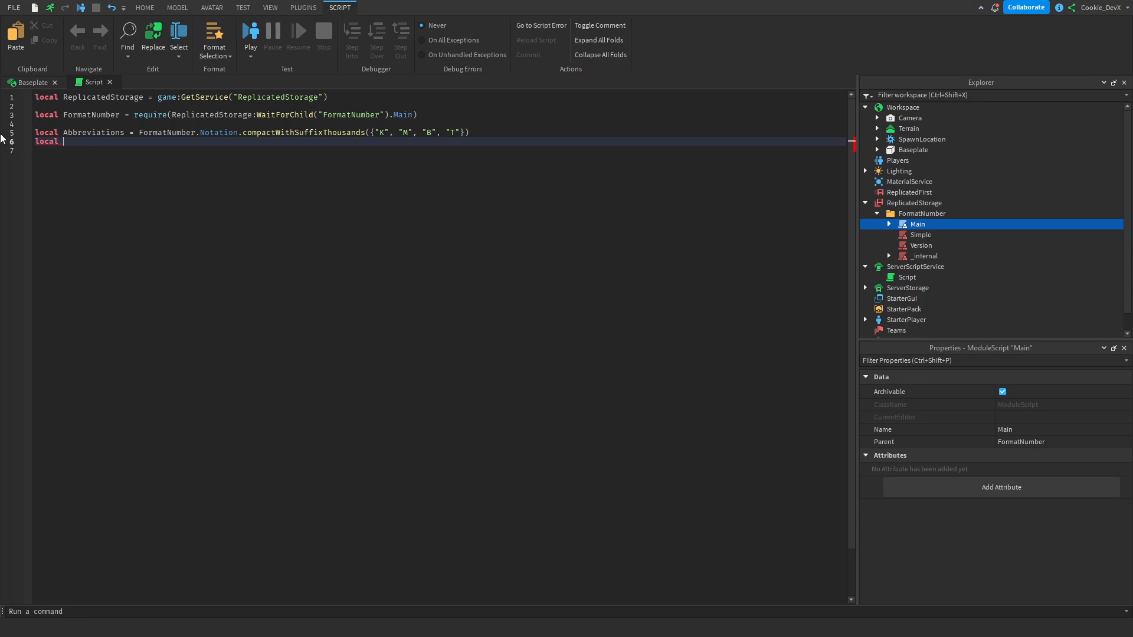
text(Forma)
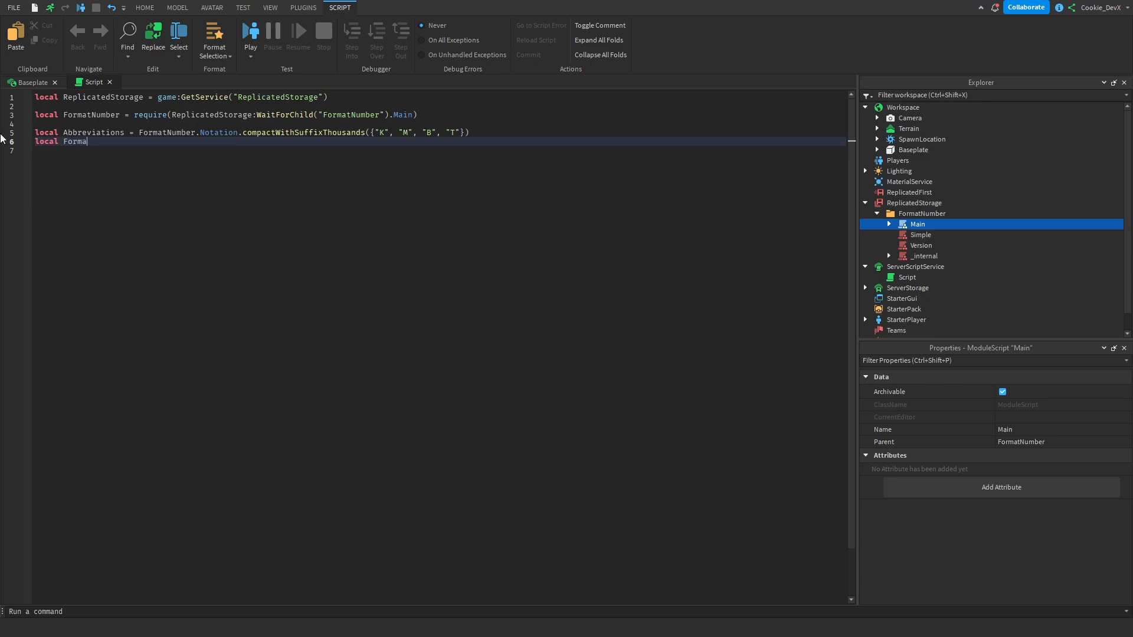
text(tter =)
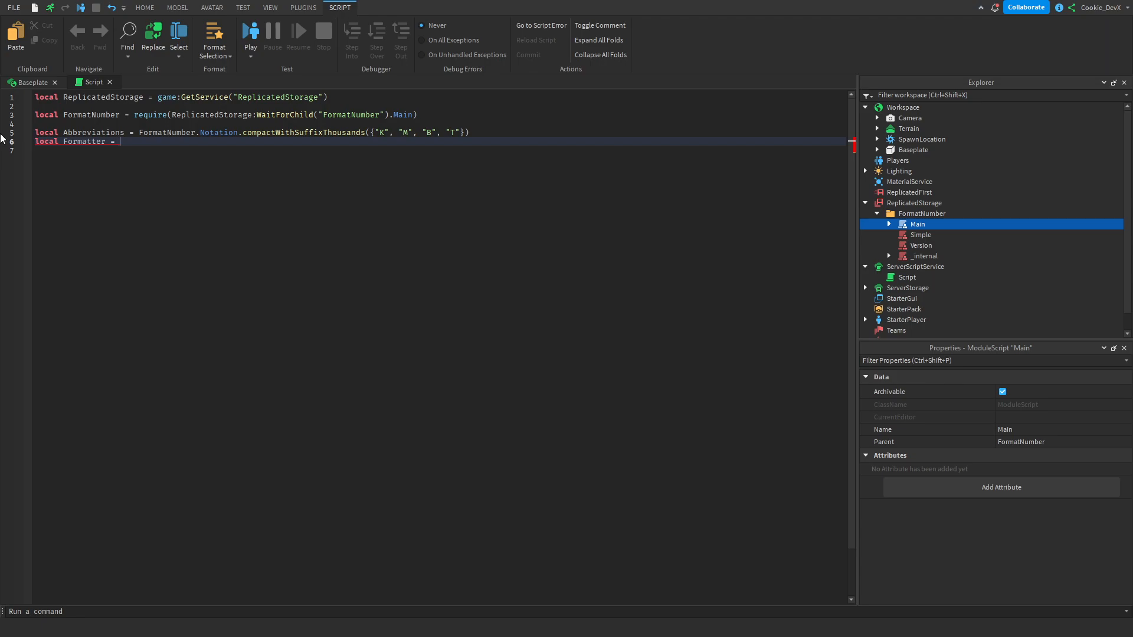
text(FormatNumber)
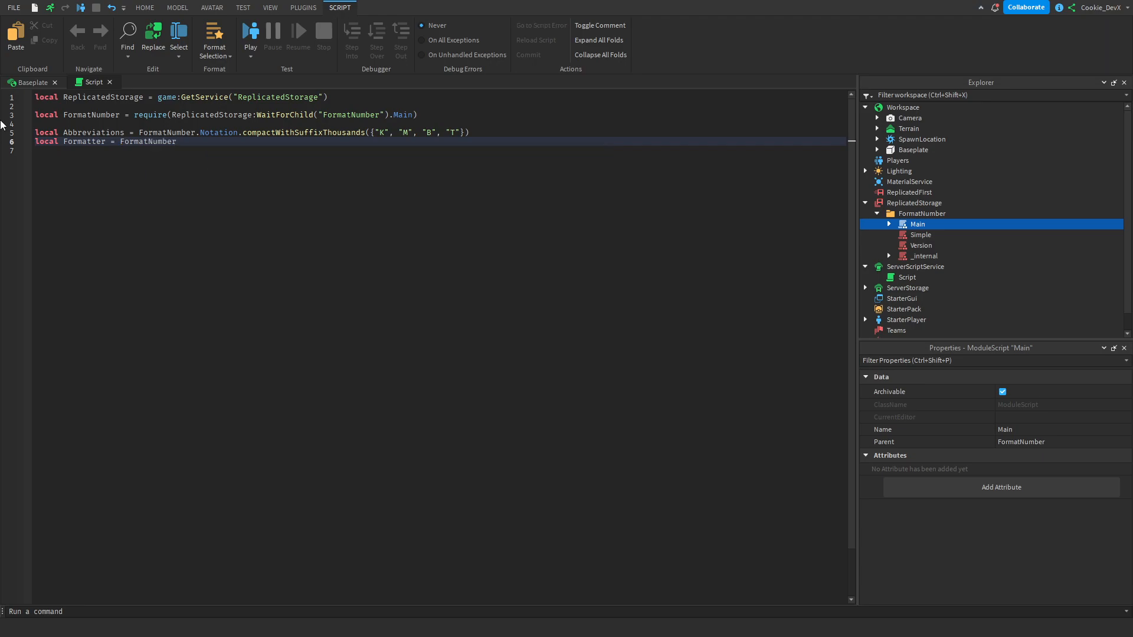
mouse_move(651, 216)
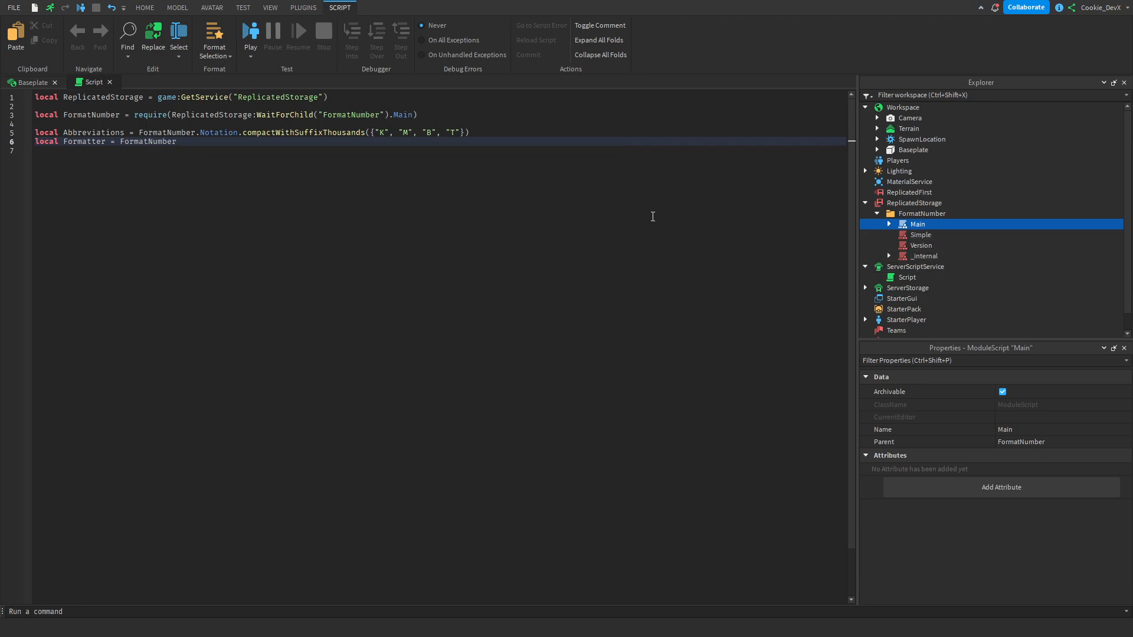
text(.NumberFormatter:)
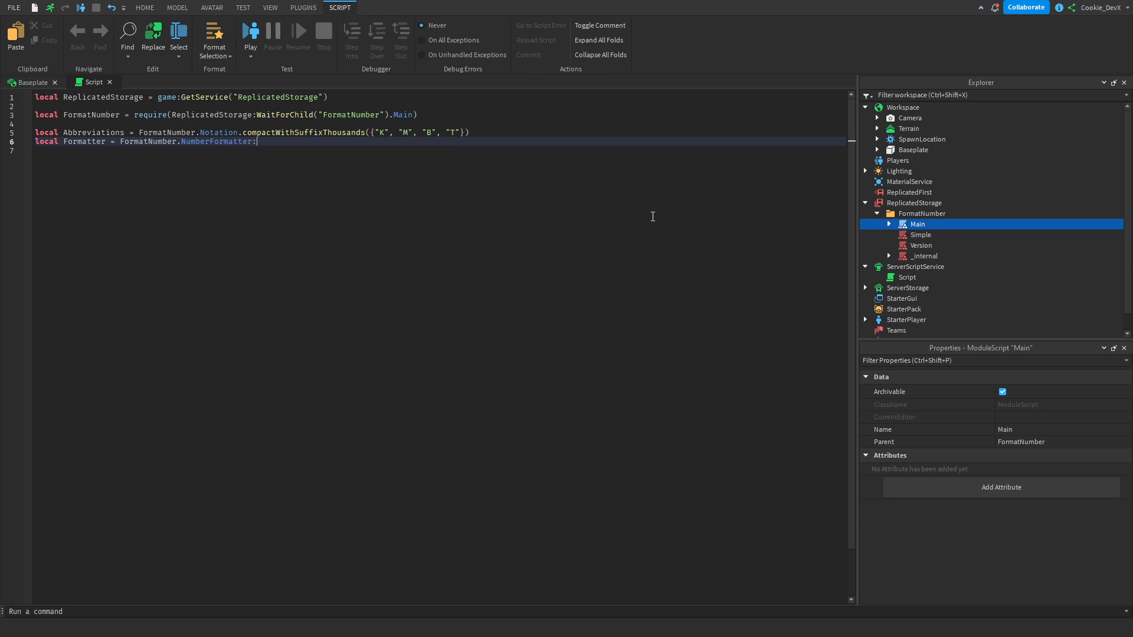
text(w)
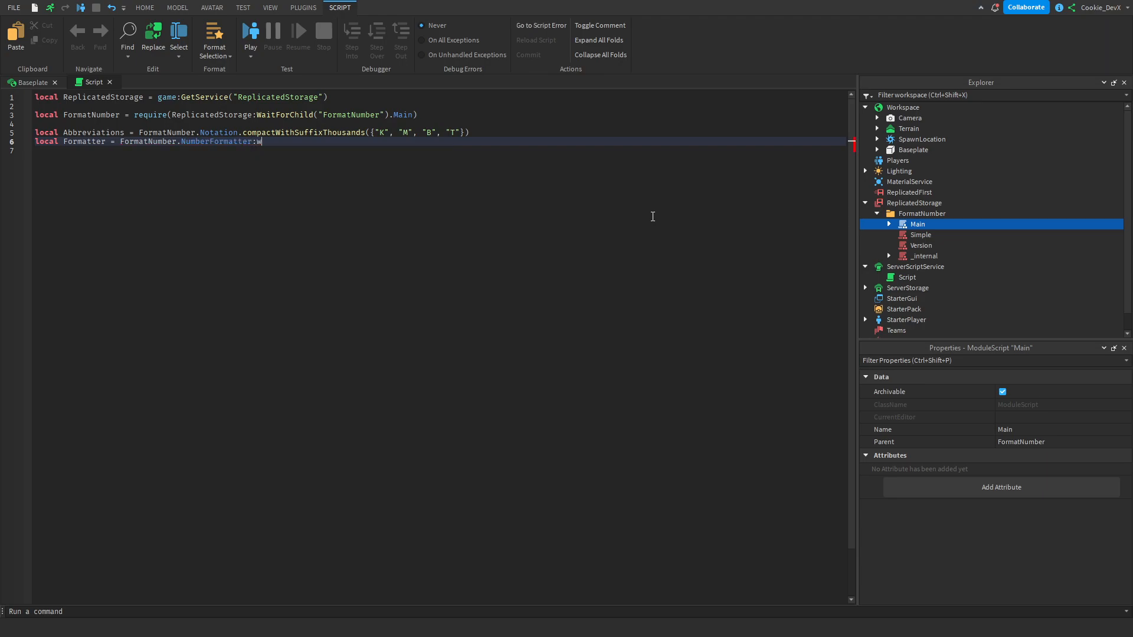
text(ith())
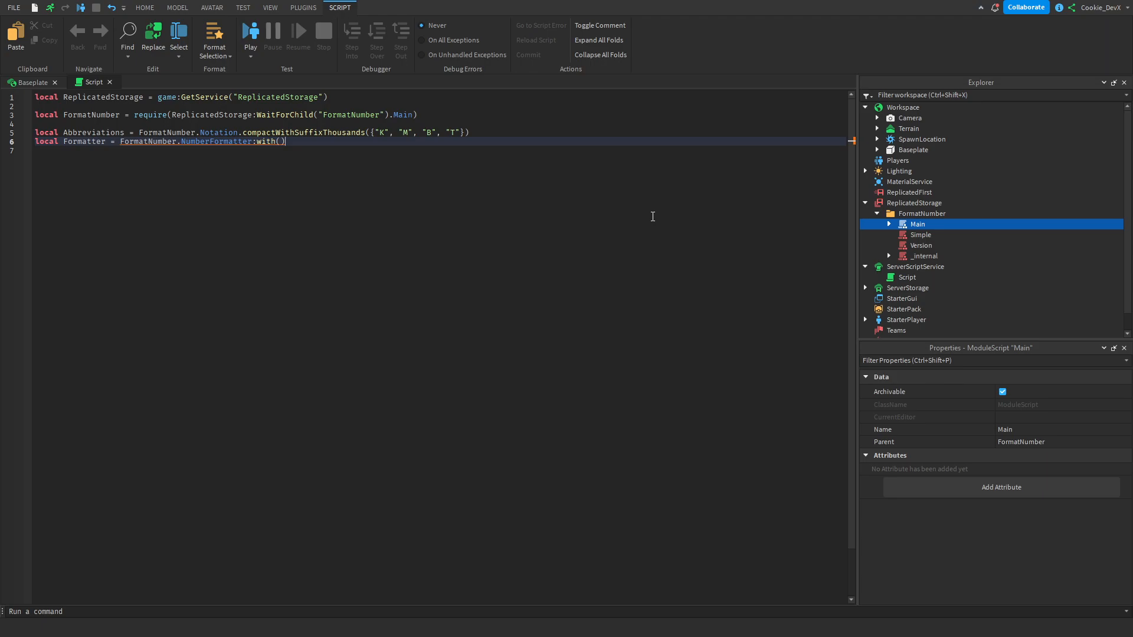
Chain :Notation(Abbreviations):Precision( onto the Formatter
text(:Notation(Abbreviations)
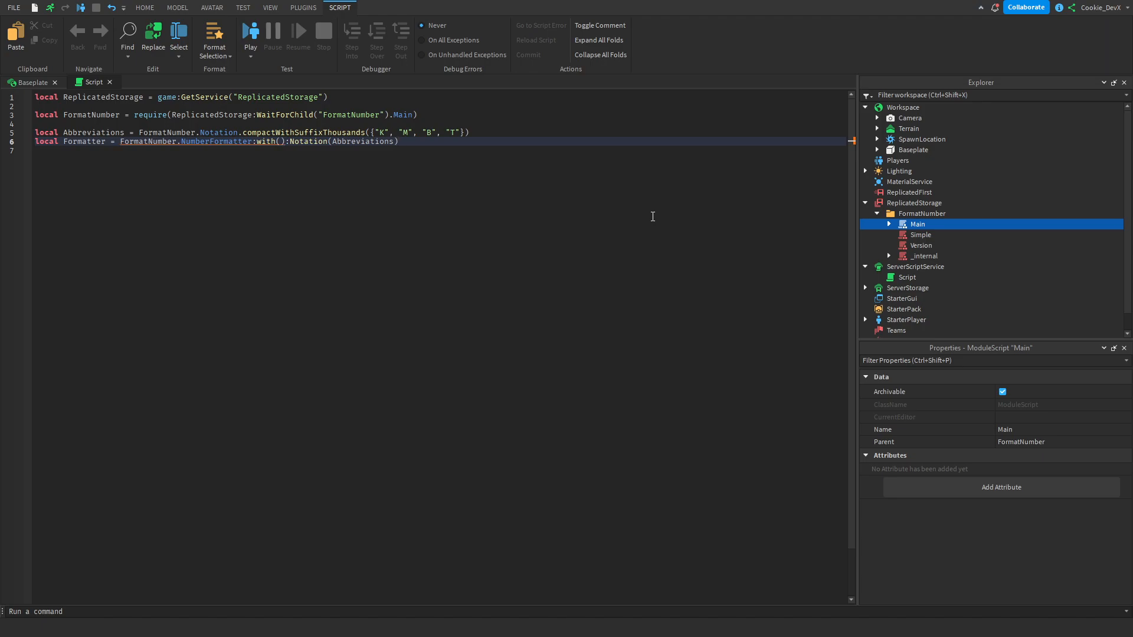
text(:)
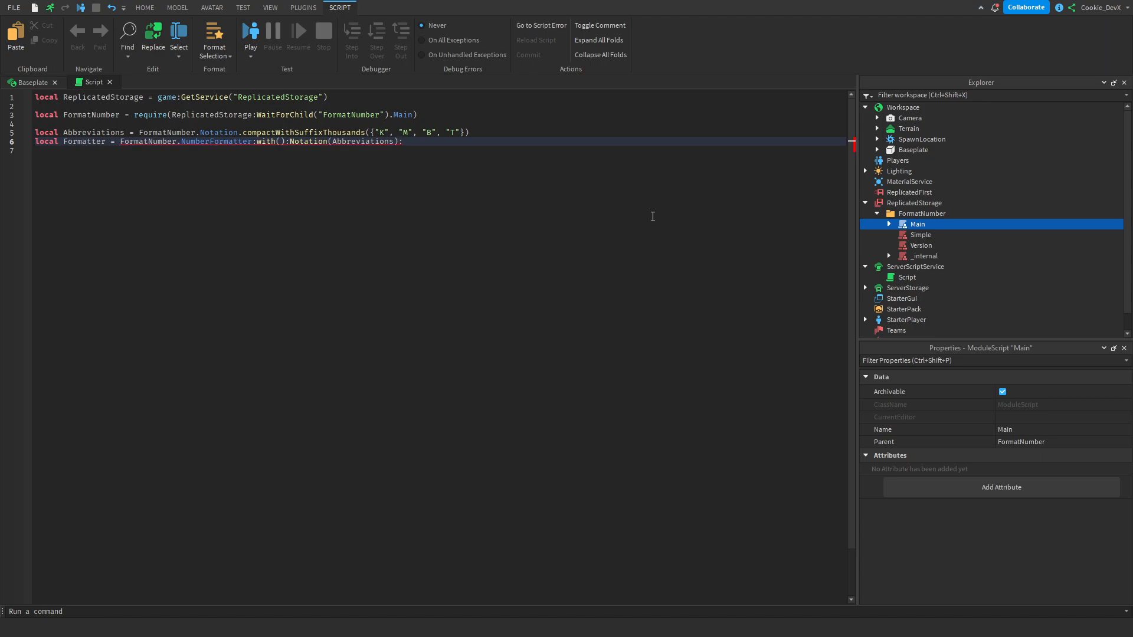
text(Precision)
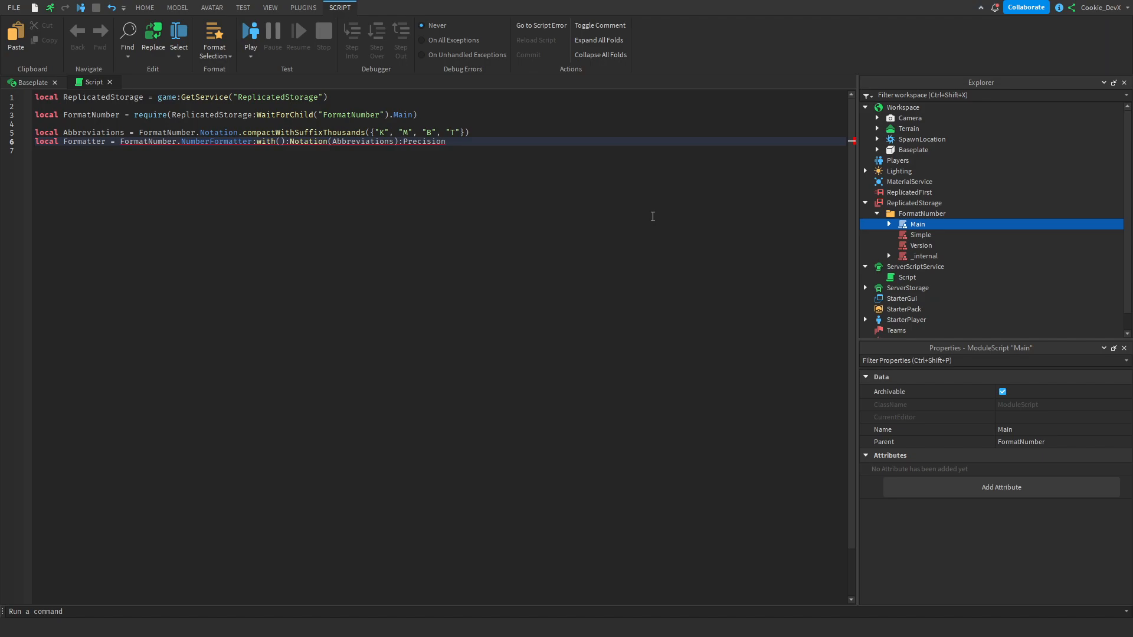
text(()
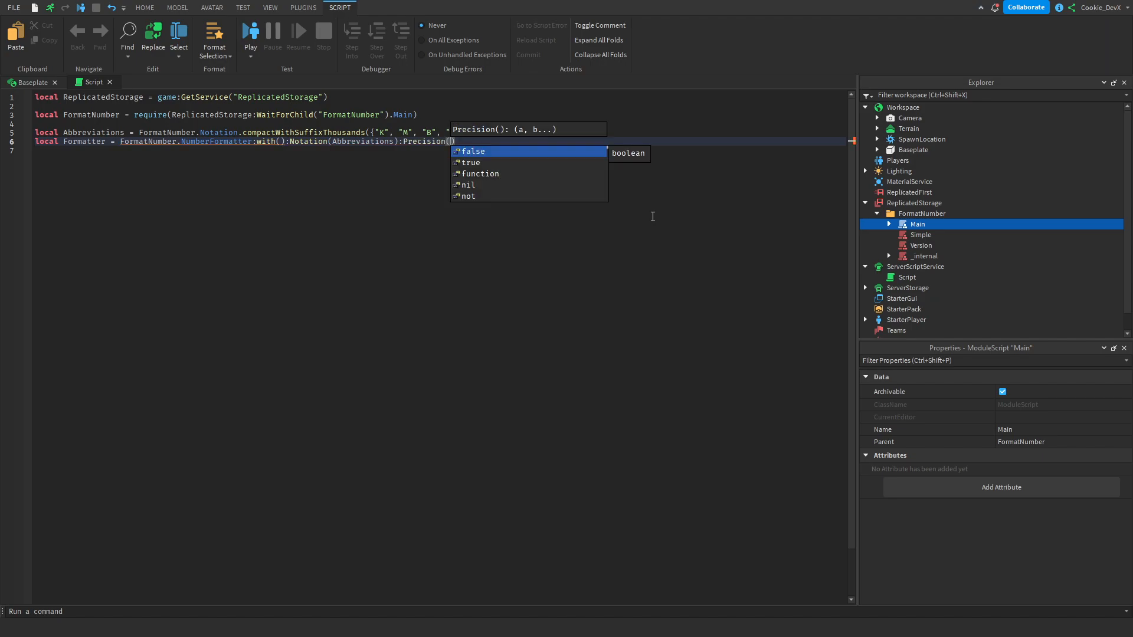
mouse_move(225, 121)
text(.)
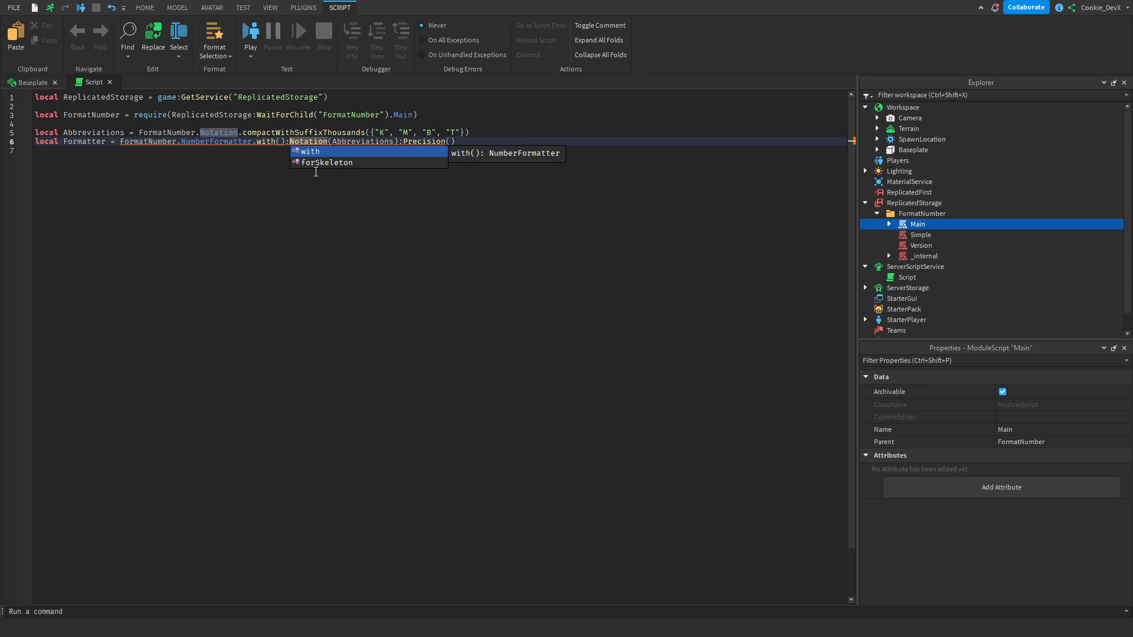
Put the :Notation and :Precision calls on their own lines
key(enter)
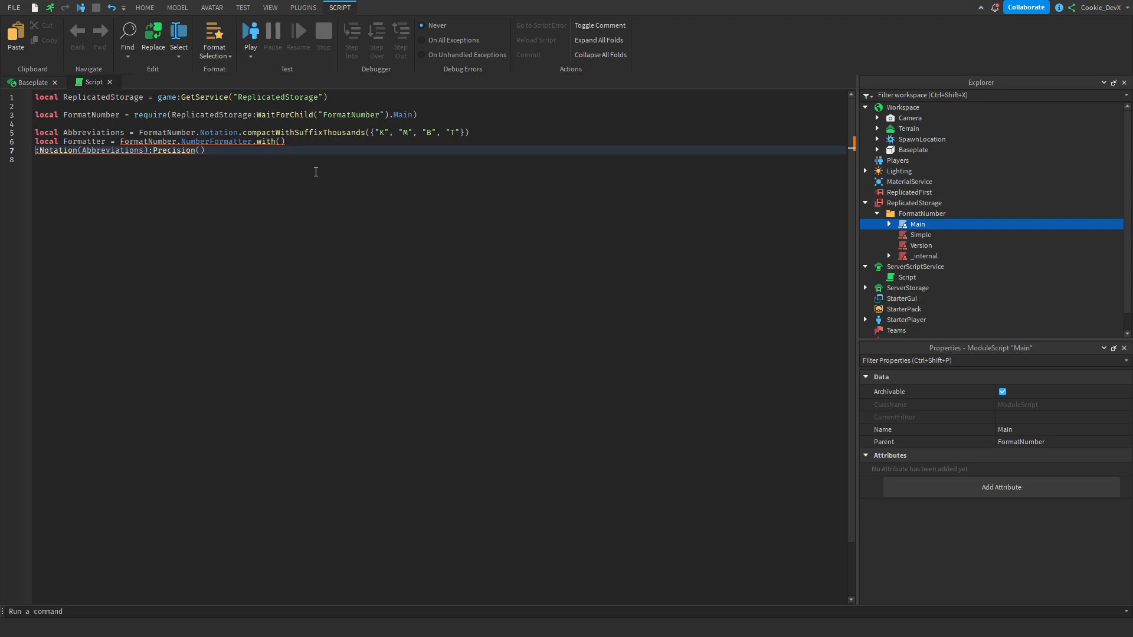
double_click(216, 141)
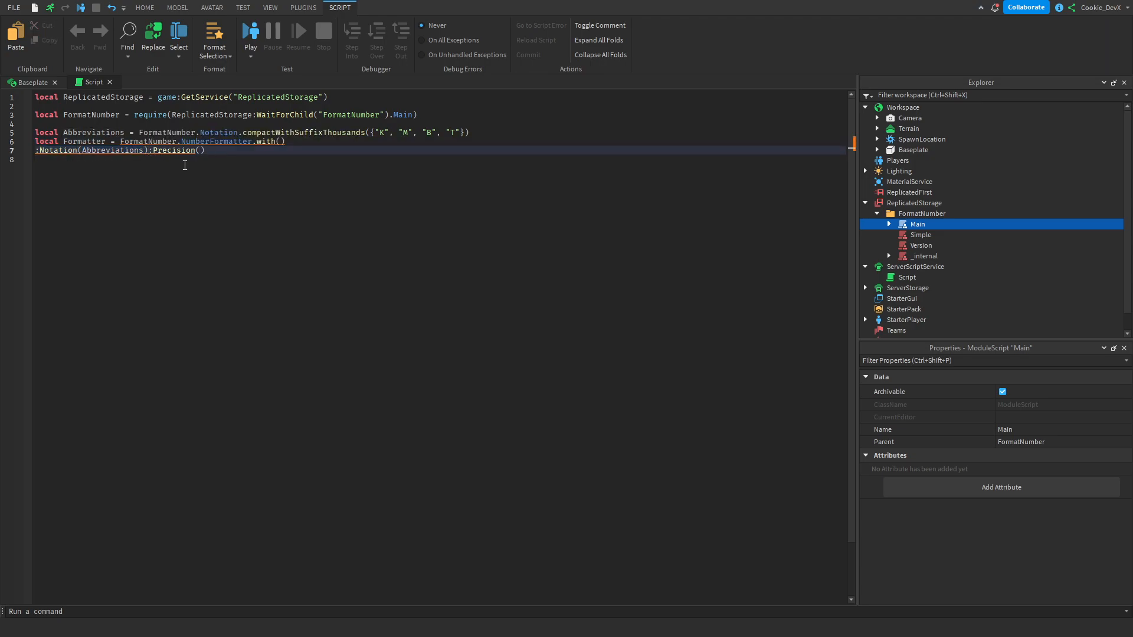
key(Enter)
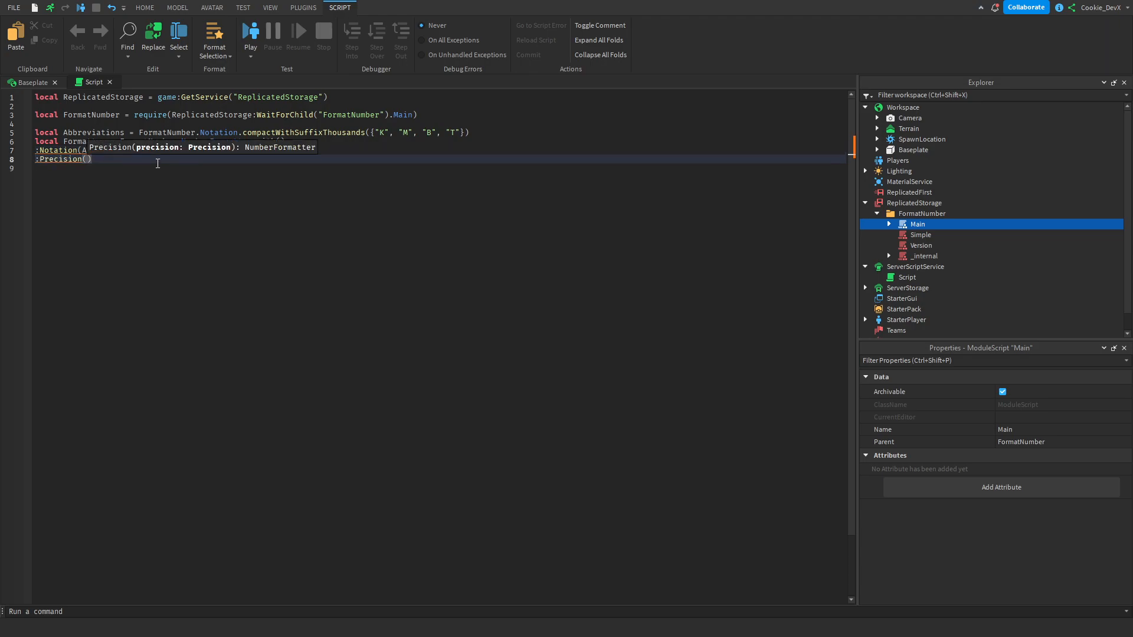
Fill Precision with FormatNumber.Precision.integer():WithMinDigits(3)
text(FormatNumber.Precision.integer()
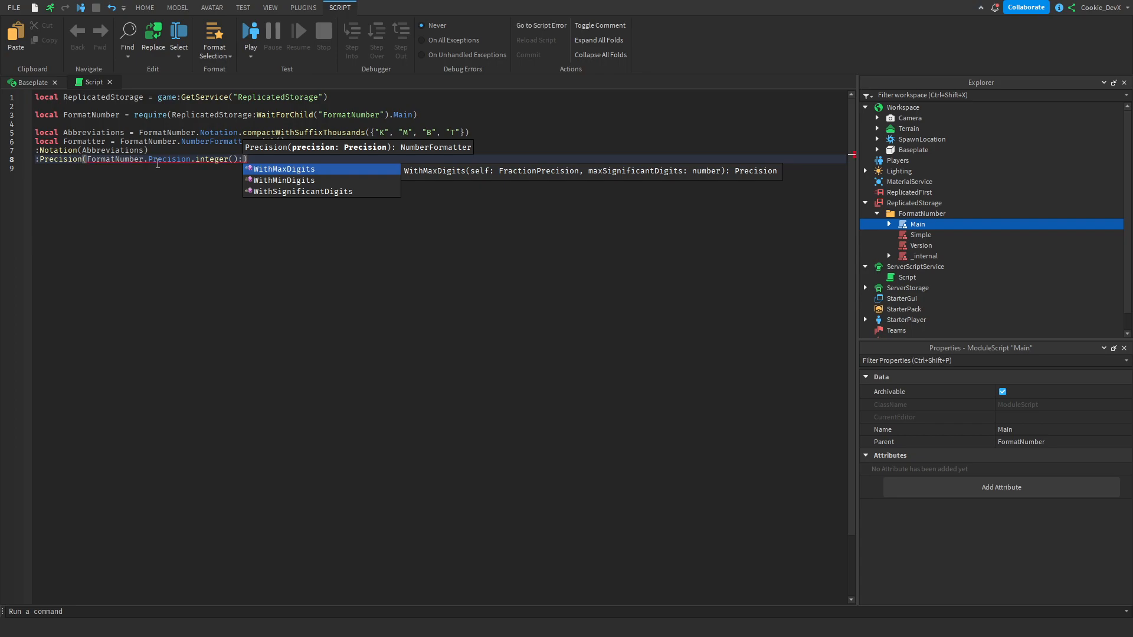
text(WithMinDigits()
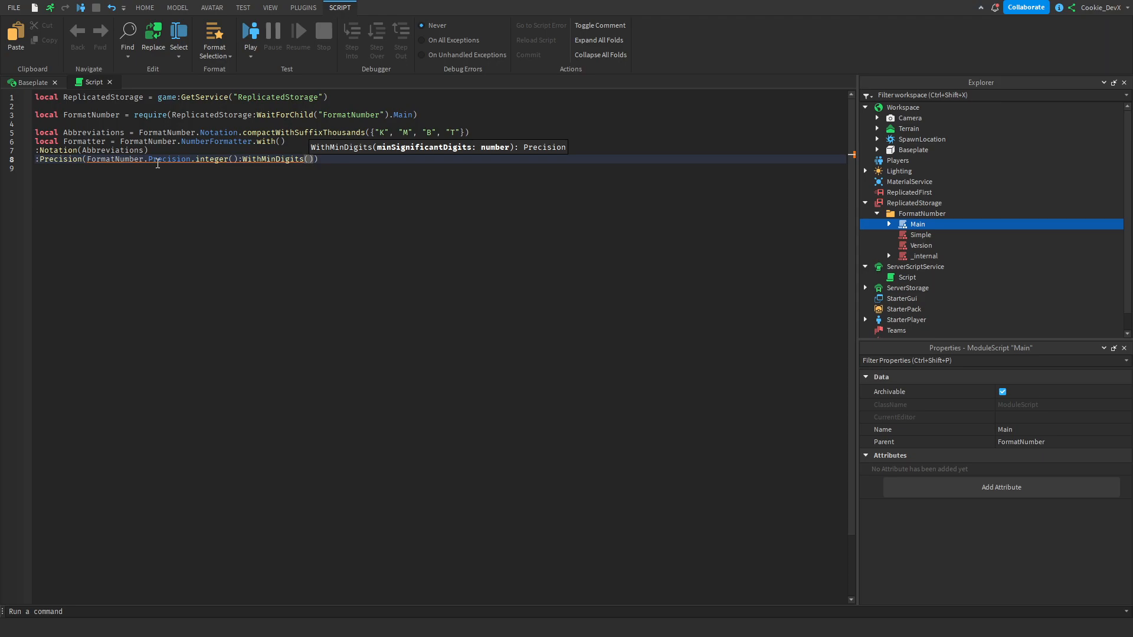
text(3)
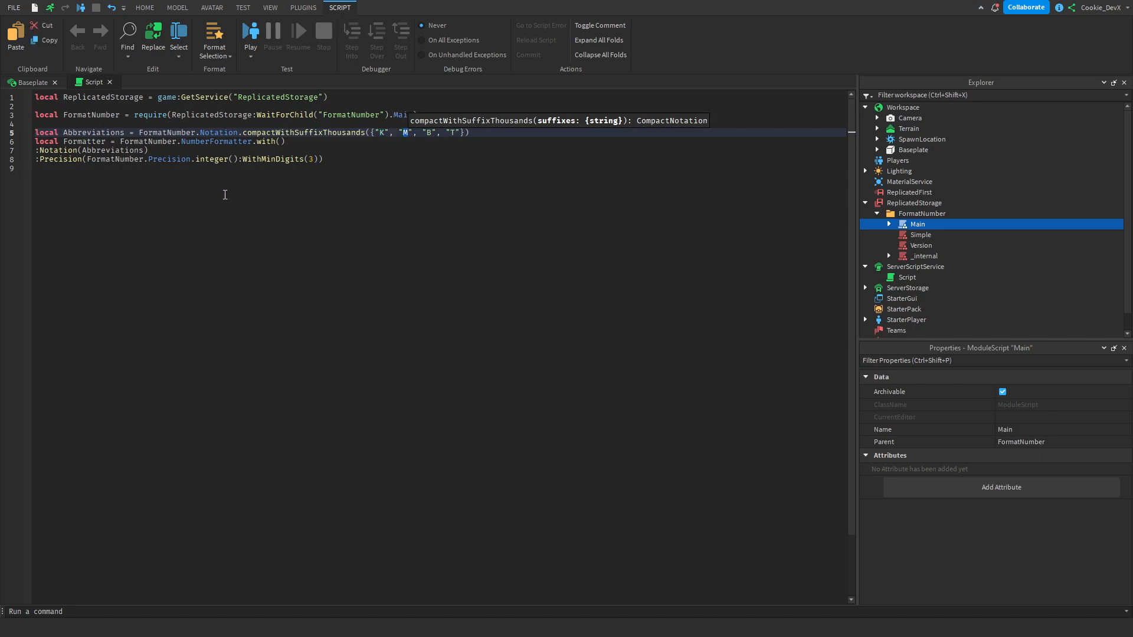
double_click(61, 159)
text(12.3455)
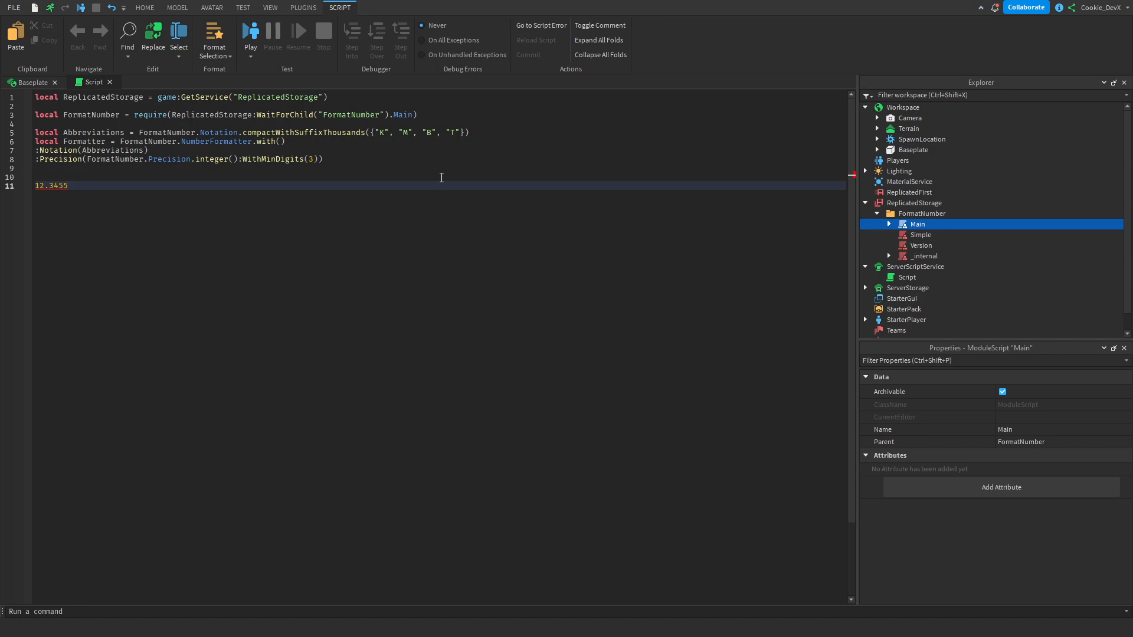
double_click(48, 185)
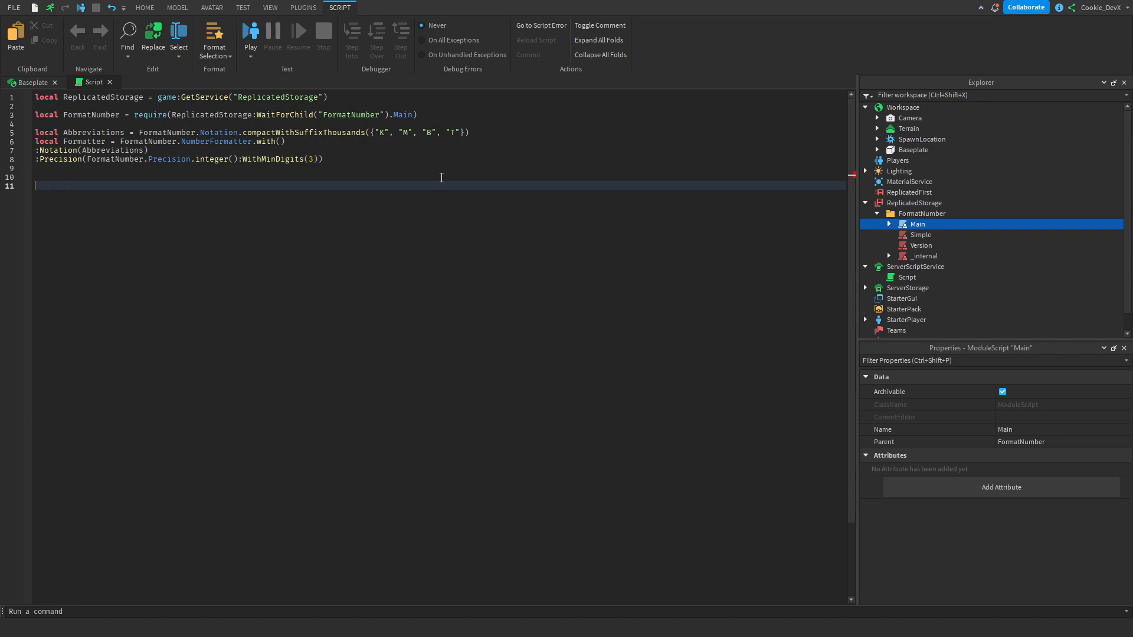
Add print(Formatter:Format(...)) lines for example numbers like 1, 12 and larger values
text(print()
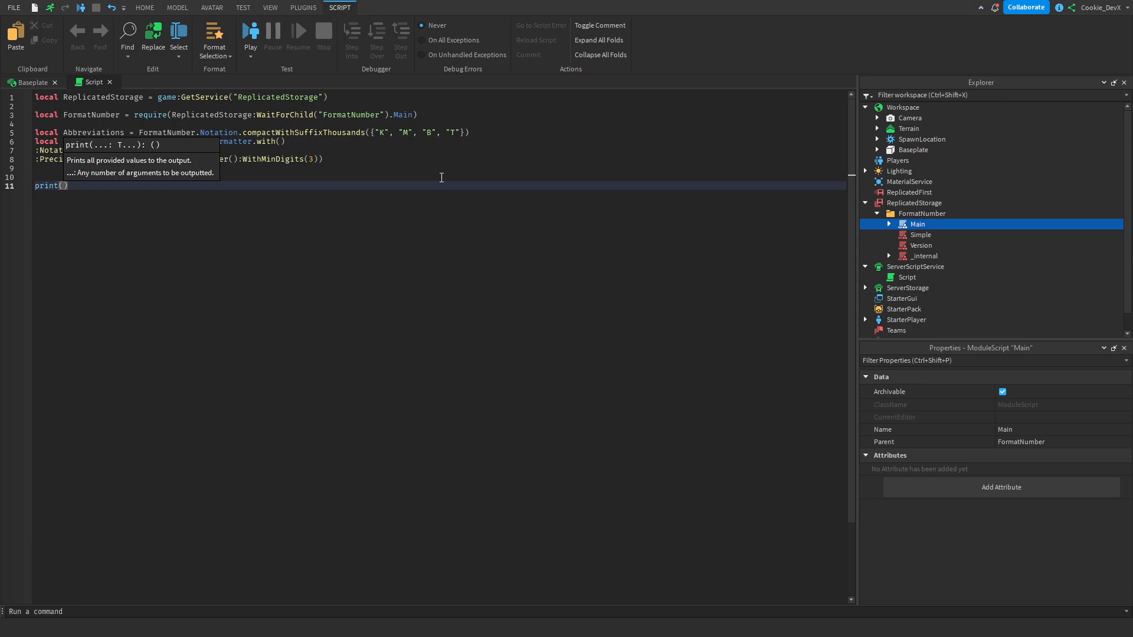
text(formatter:Format()
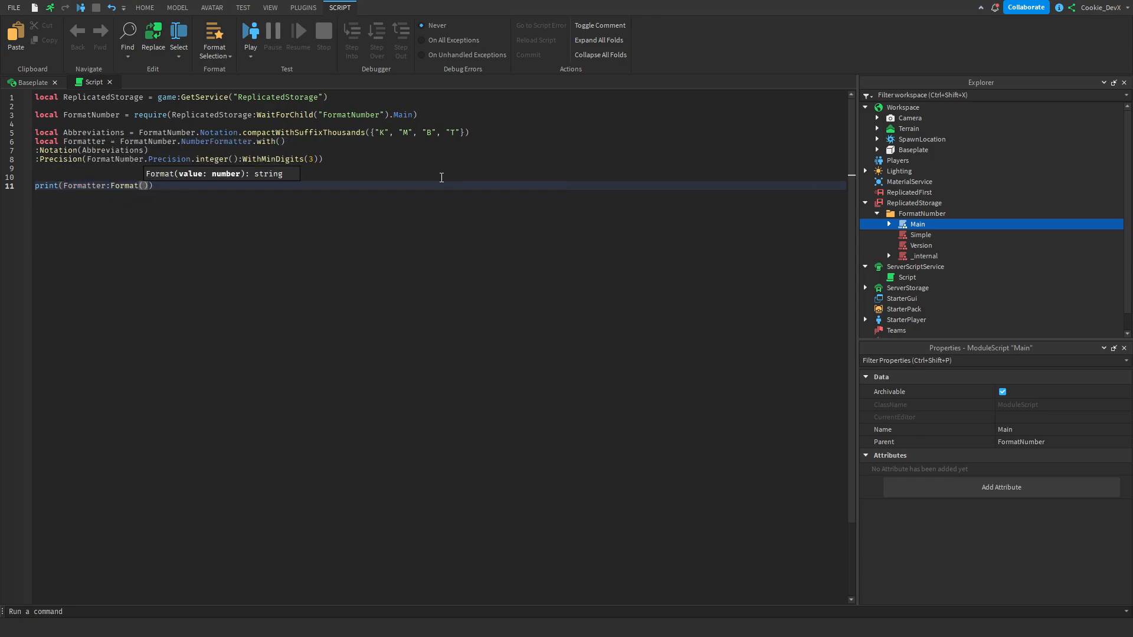
text(1)
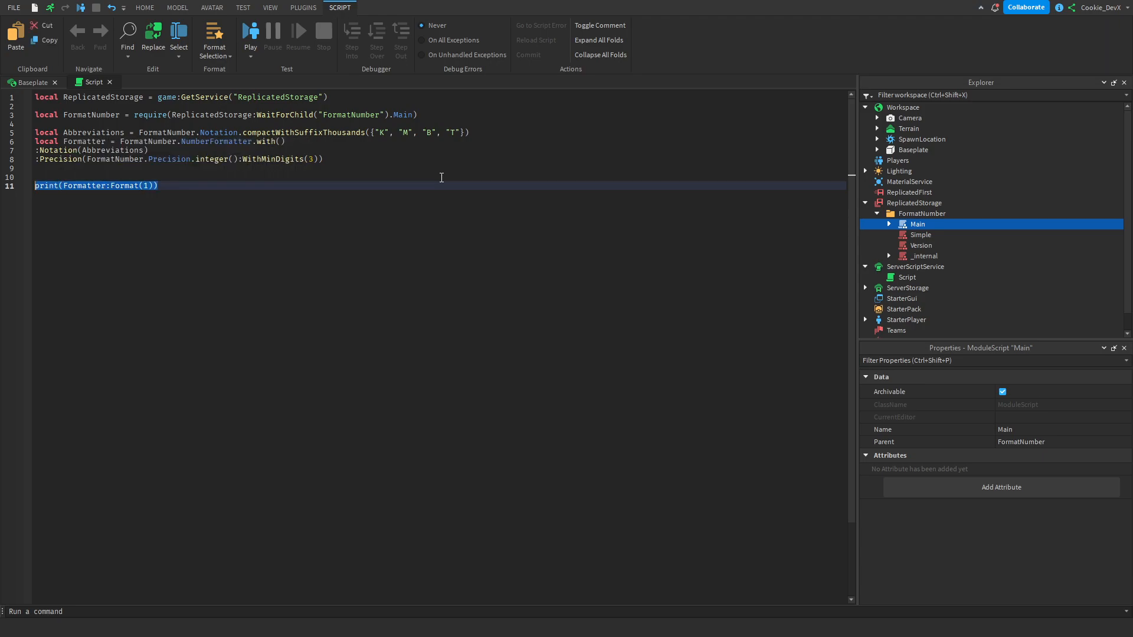
text(print(Formatter:Format(12)))
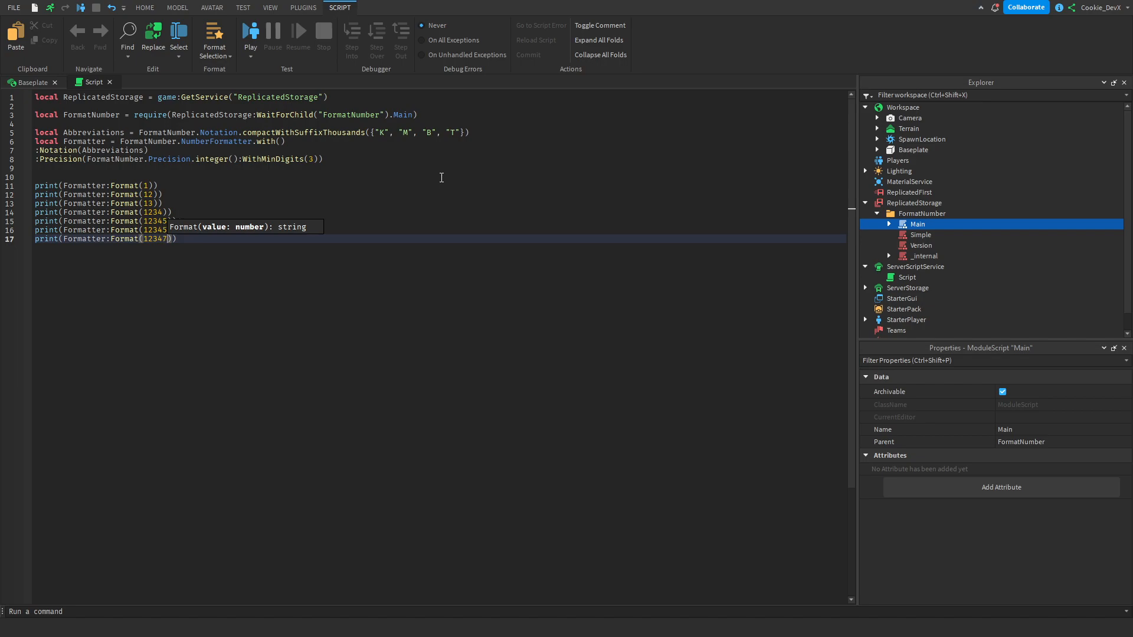
text(6)
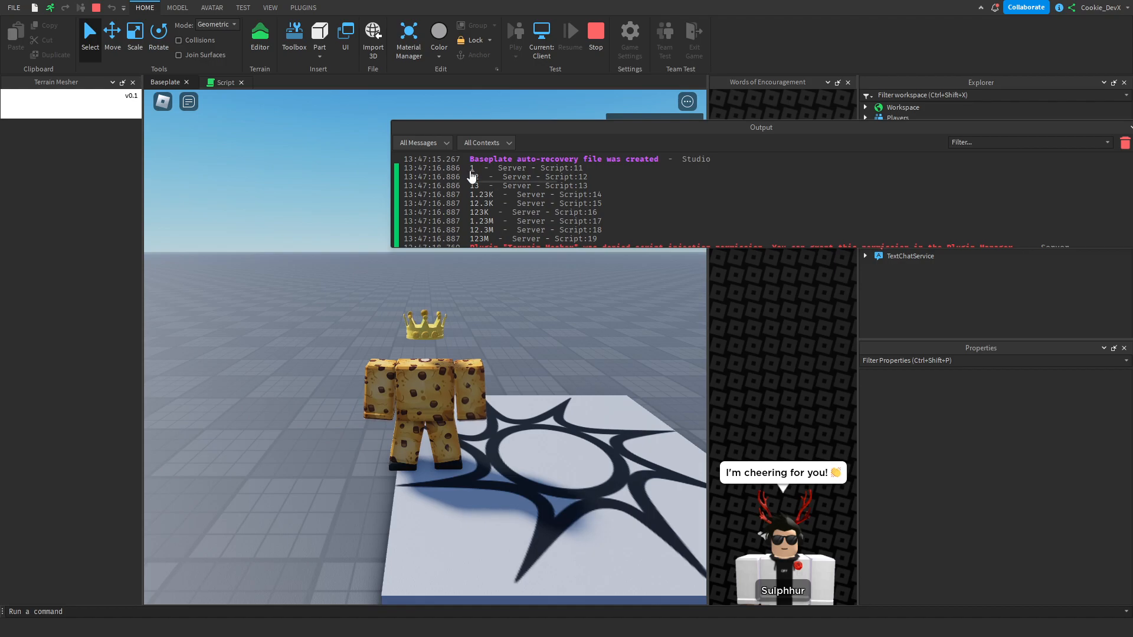
Change the Formatter's WithMinDigits value from 3 to 4 in the script while the playtest runs
click(236, 81)
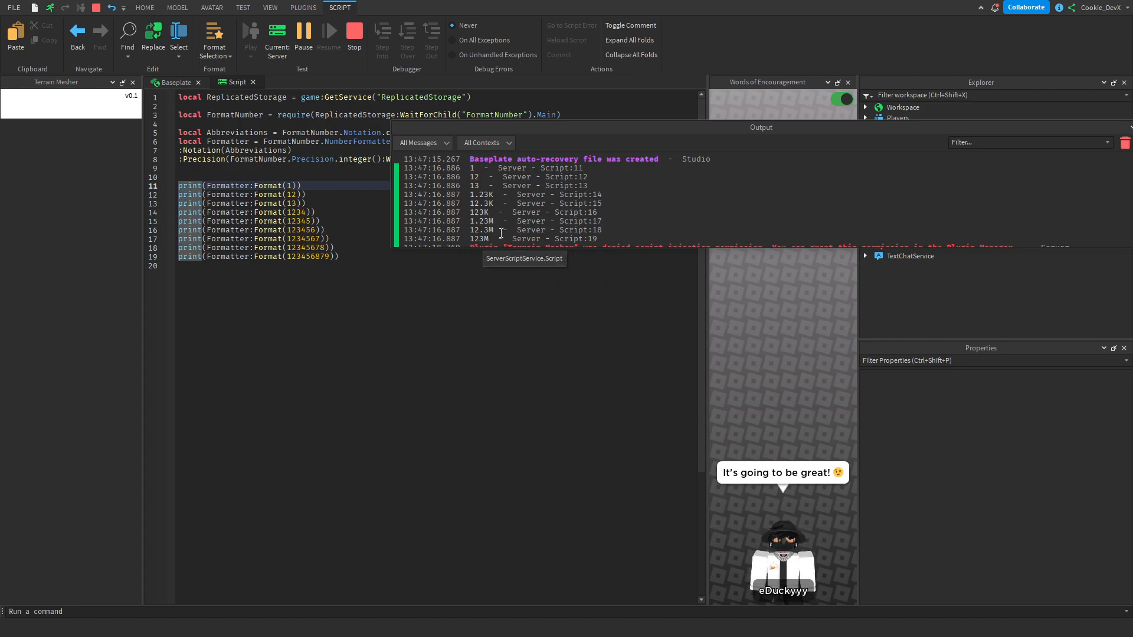
click(336, 248)
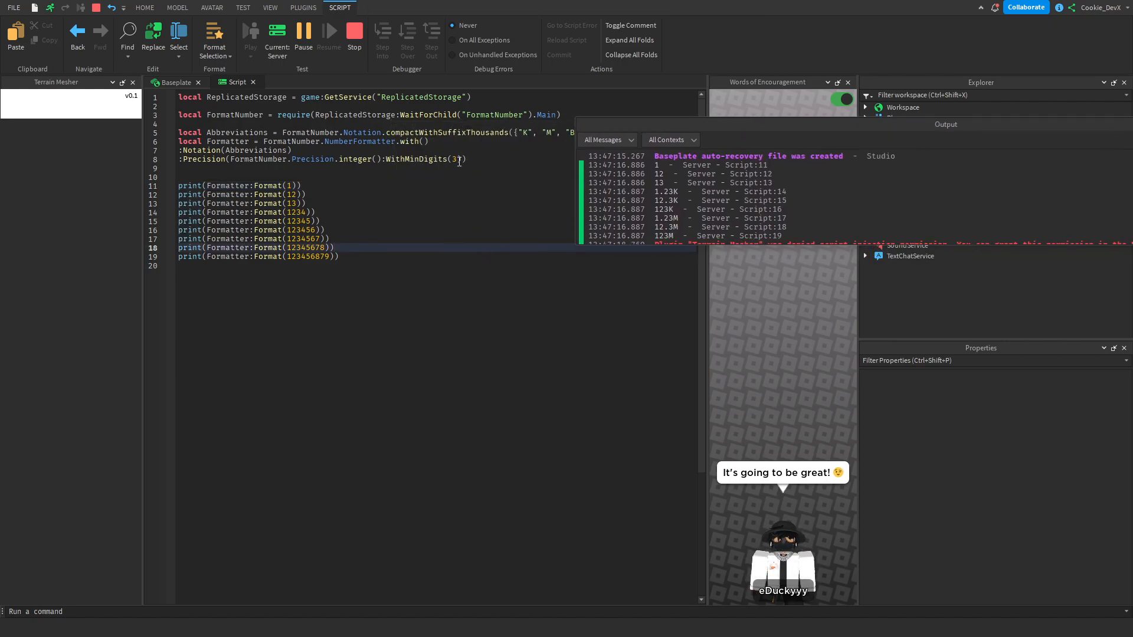
text(4)
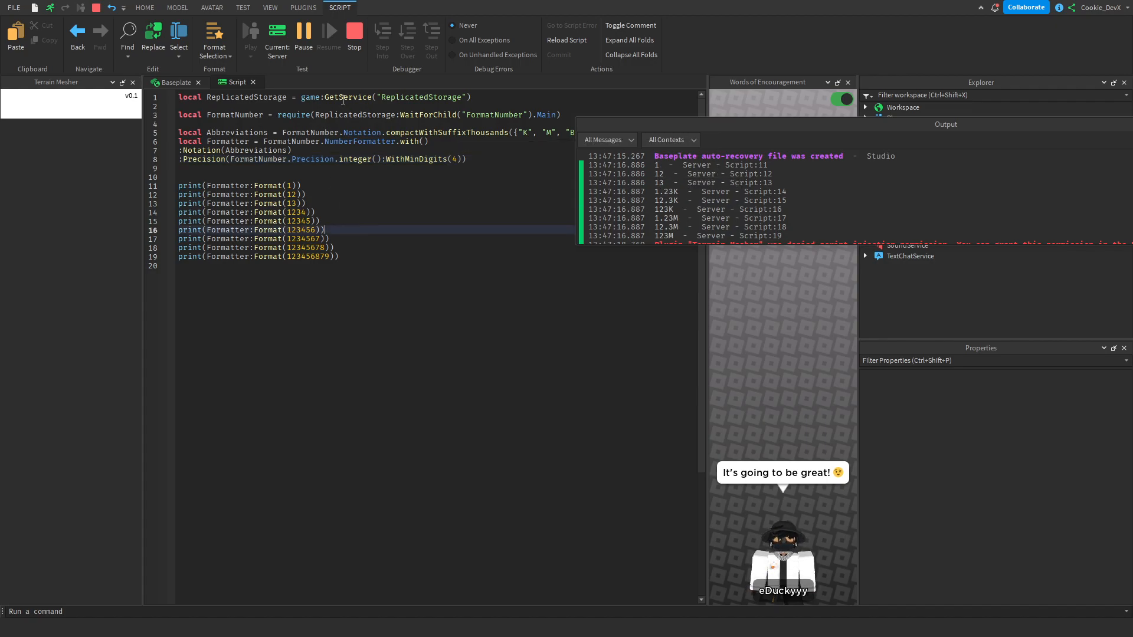
Stop the playtest keeping script changes, replay so Output prints 1.234K, 12.34K and 123.4M
click(353, 33)
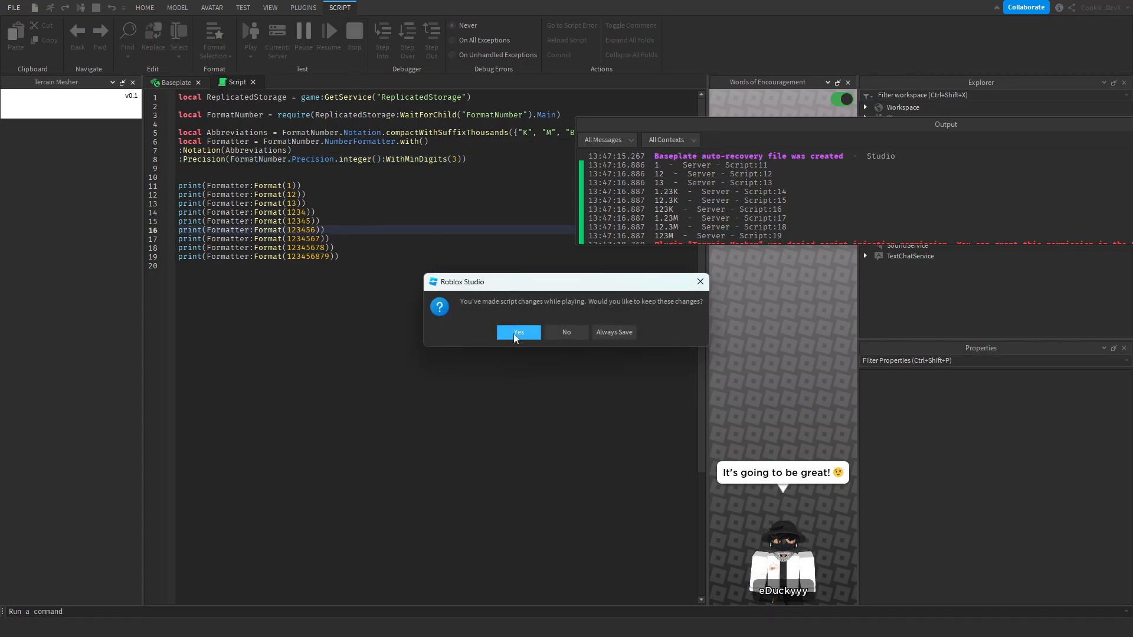
click(517, 332)
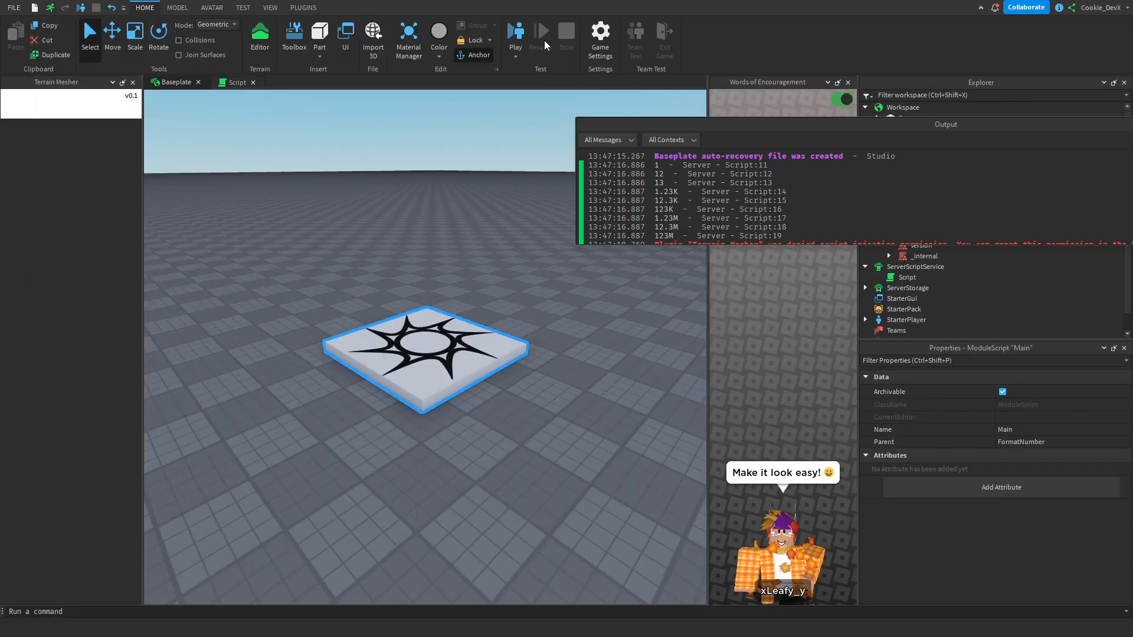
click(515, 35)
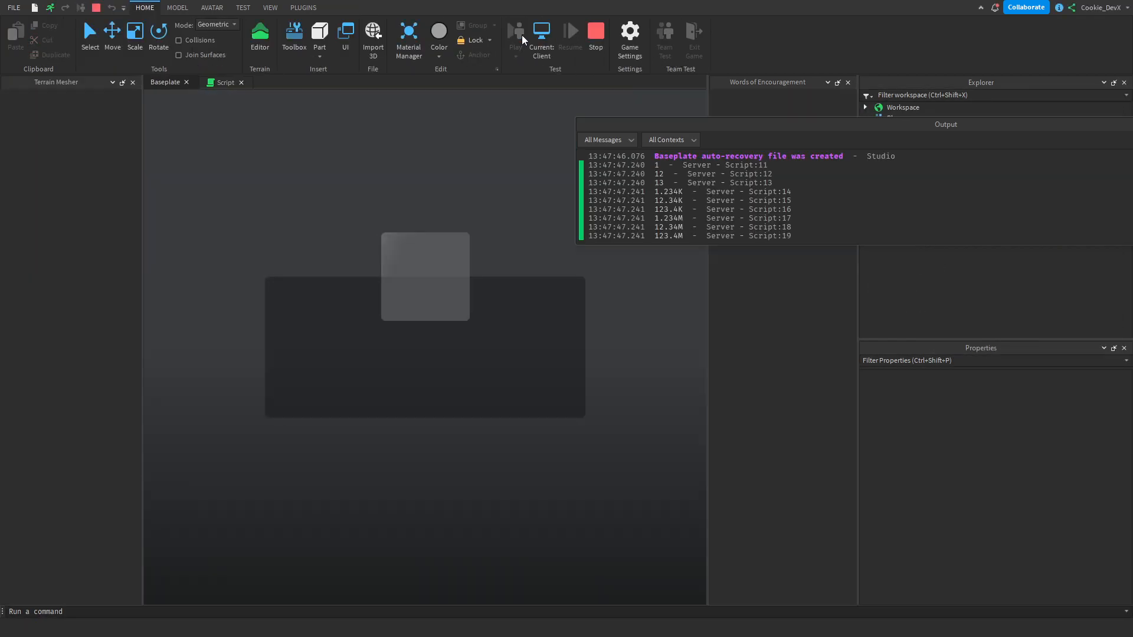
click(515, 35)
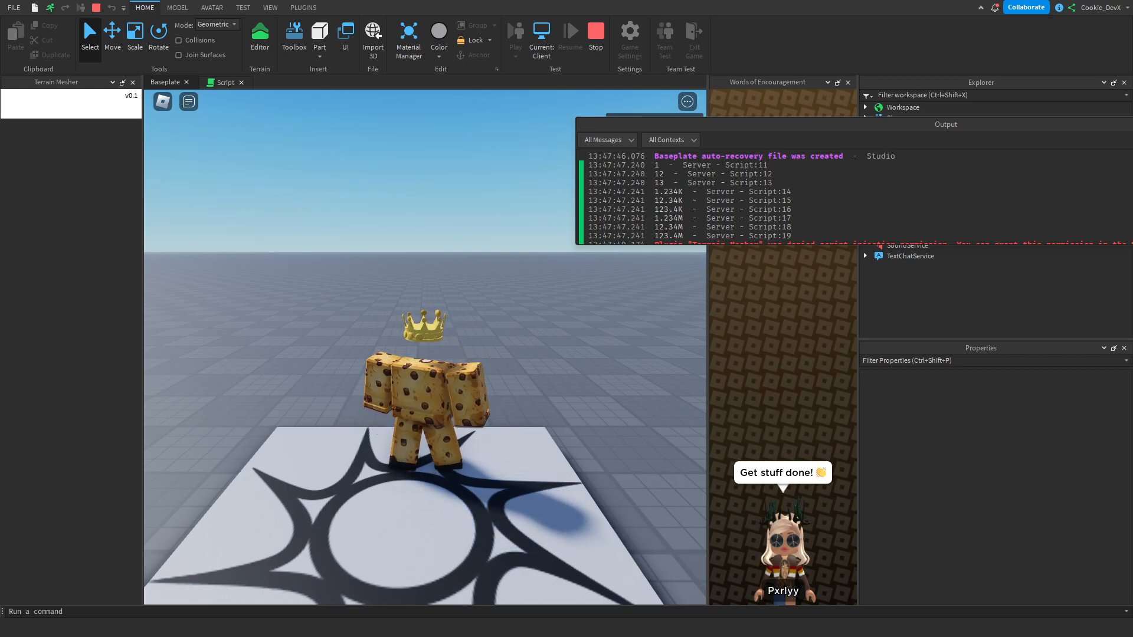
click(226, 83)
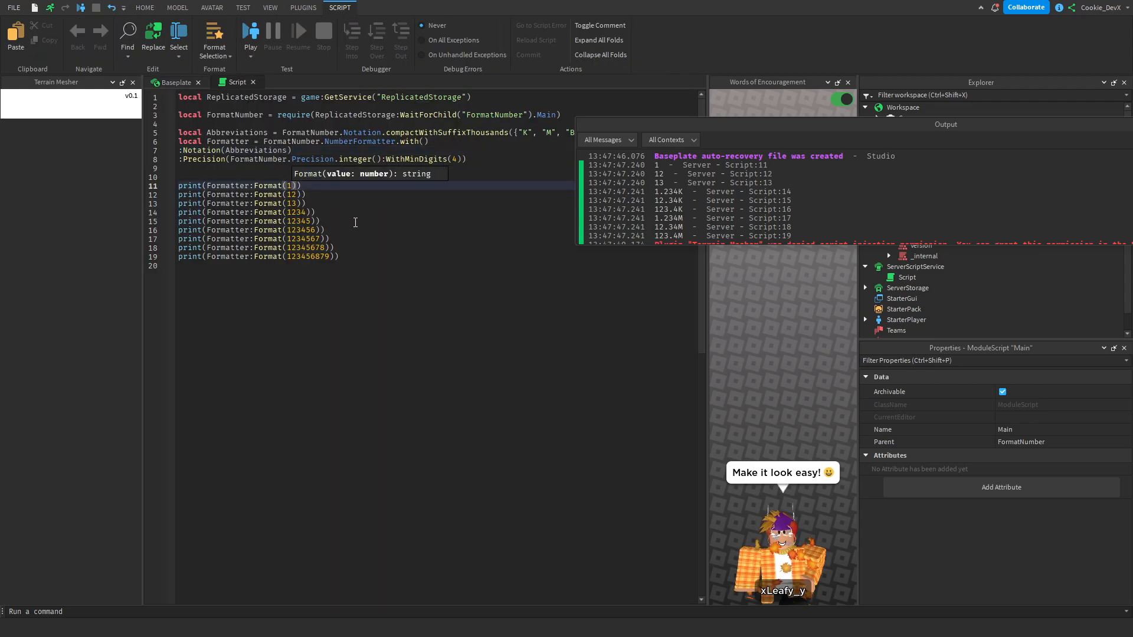
Make the first Format argument the decimal 1.9876546 and replay so it prints as 1.987
text(.9)
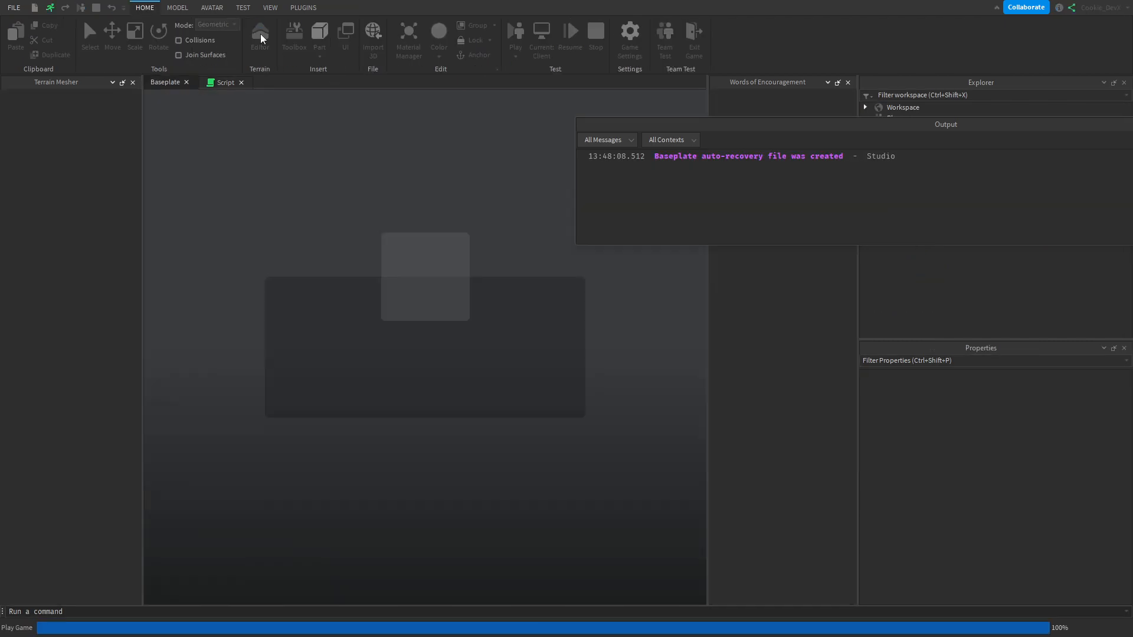
click(514, 35)
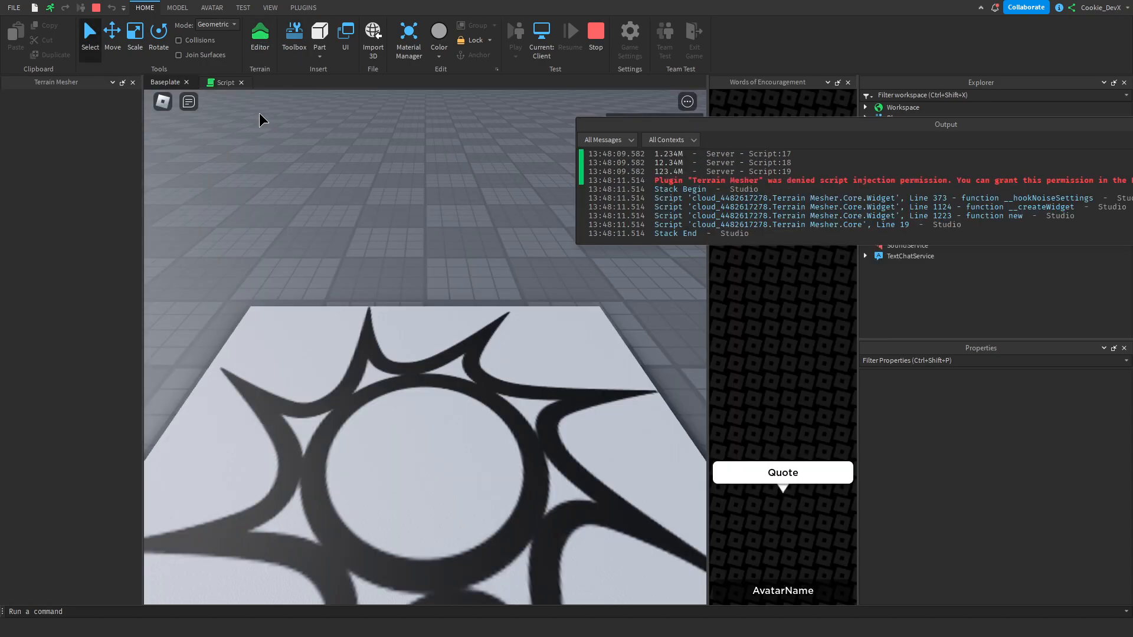
click(225, 82)
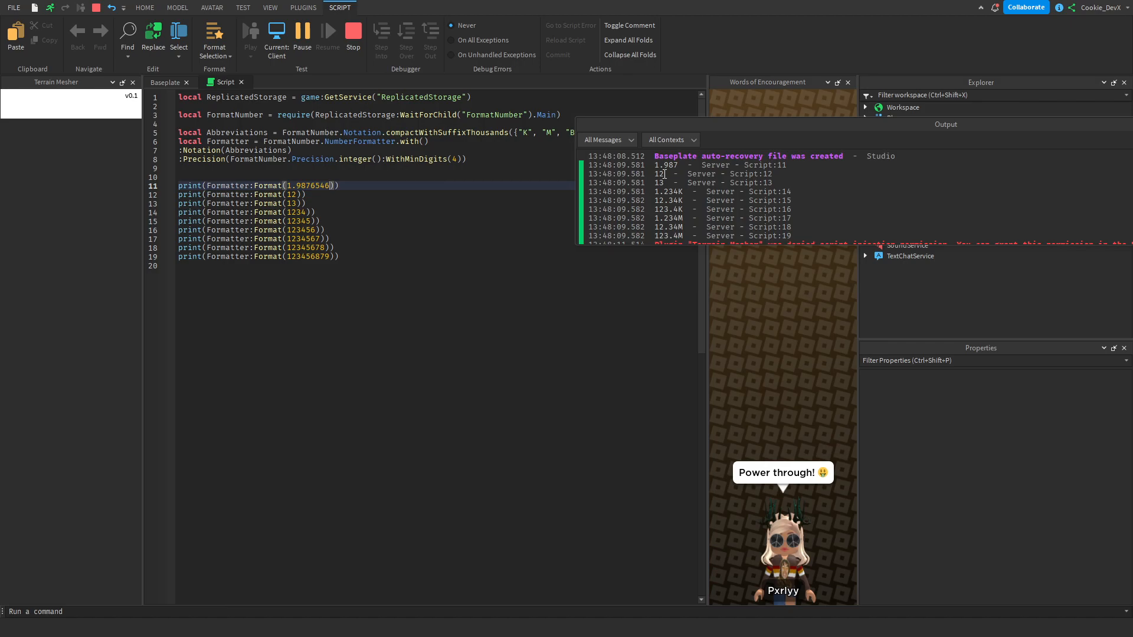
mouse_move(665, 165)
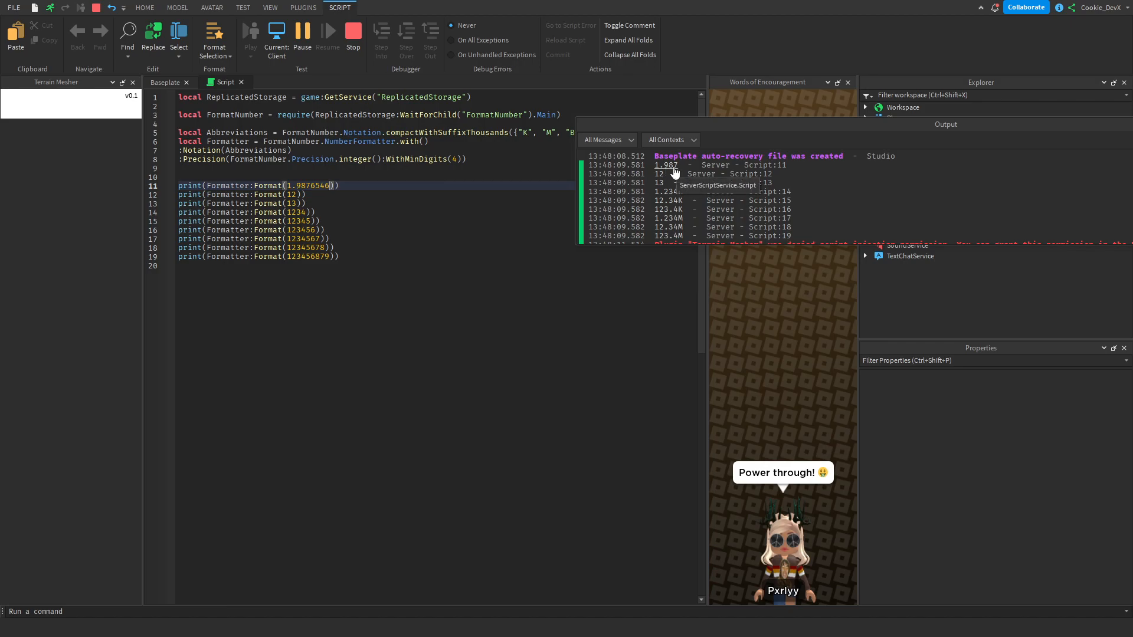